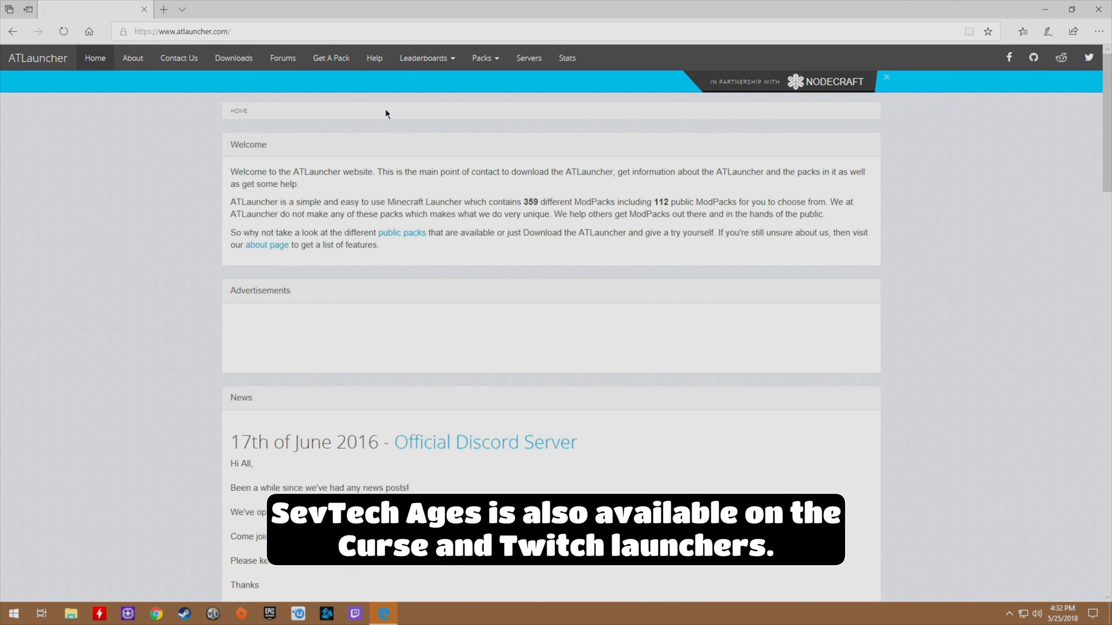
# Open ATLauncher's Downloads page and scroll to the Windows and Linux/Mac download options.
pyautogui.click(233, 57)
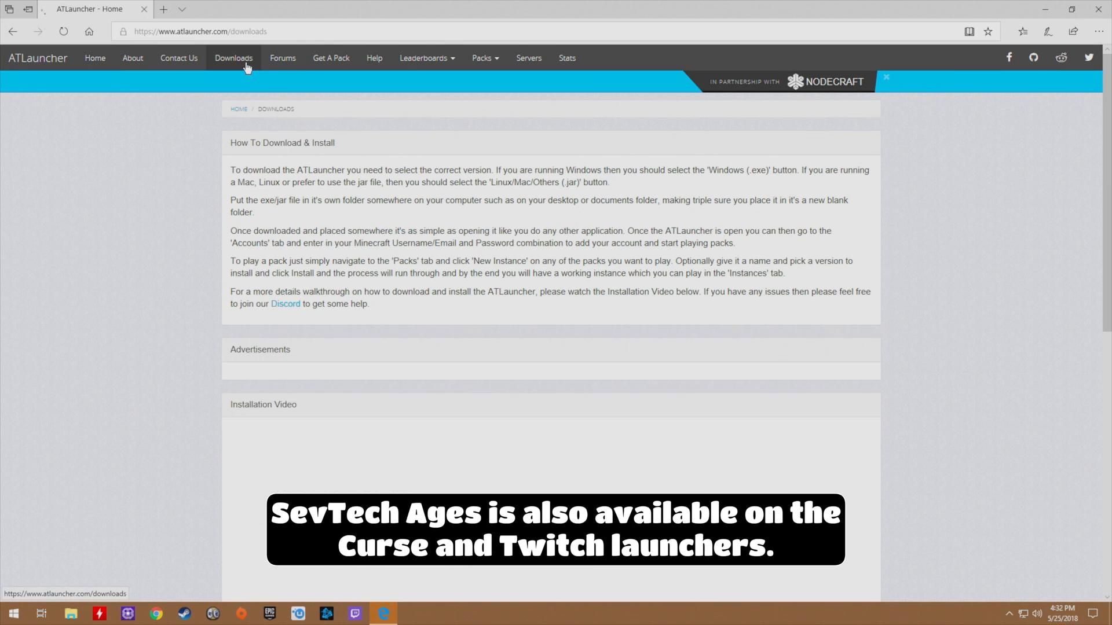
pyautogui.scroll(-3)
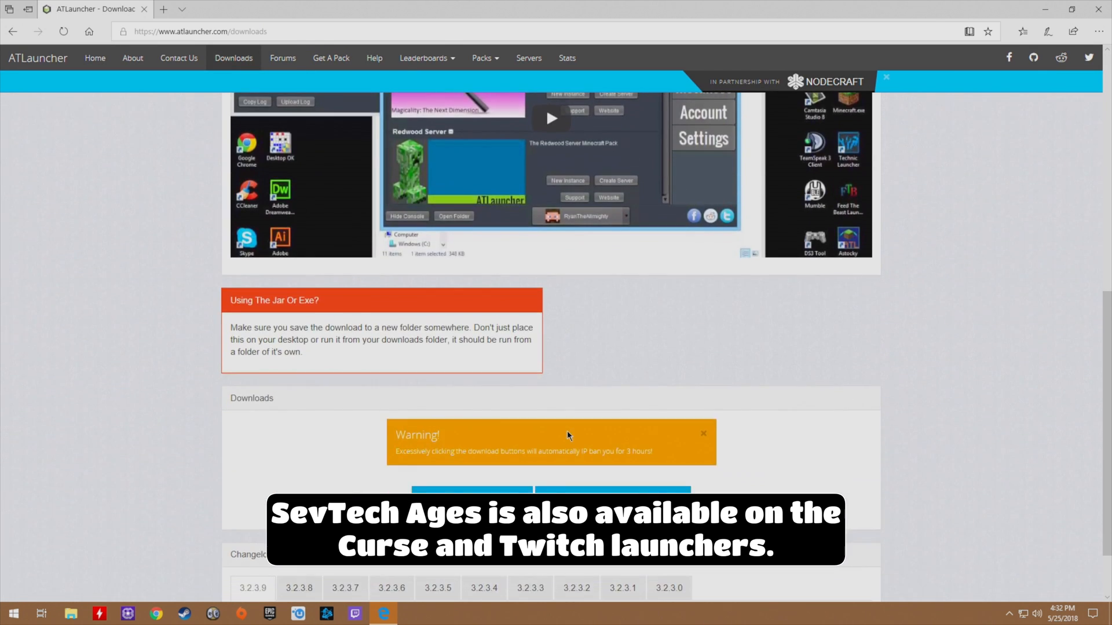
pyautogui.scroll(-3)
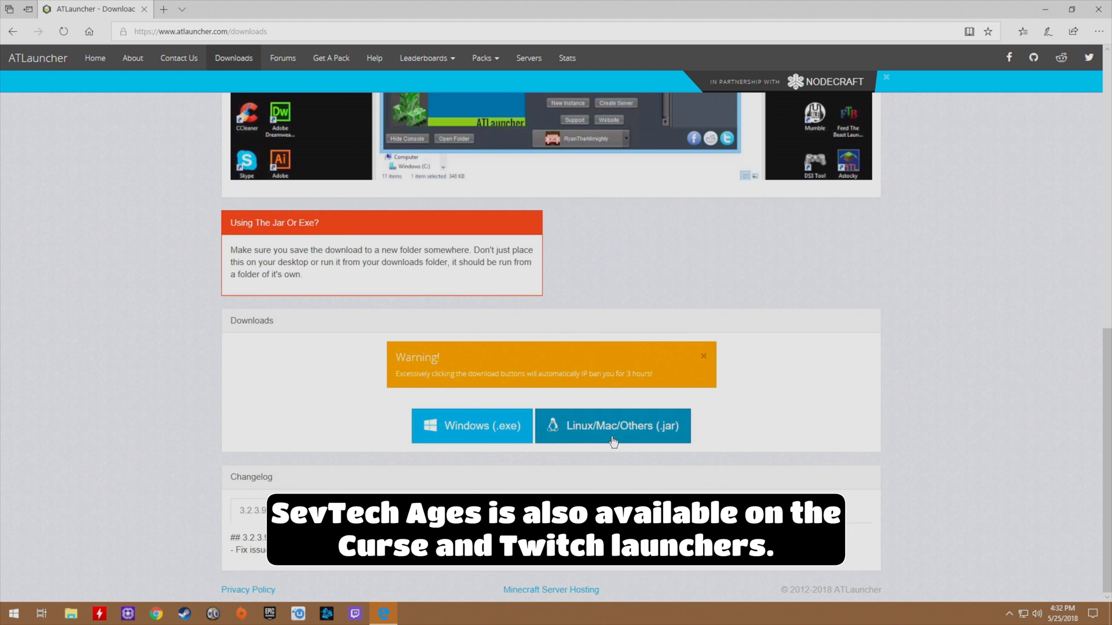
pyautogui.moveTo(645, 442)
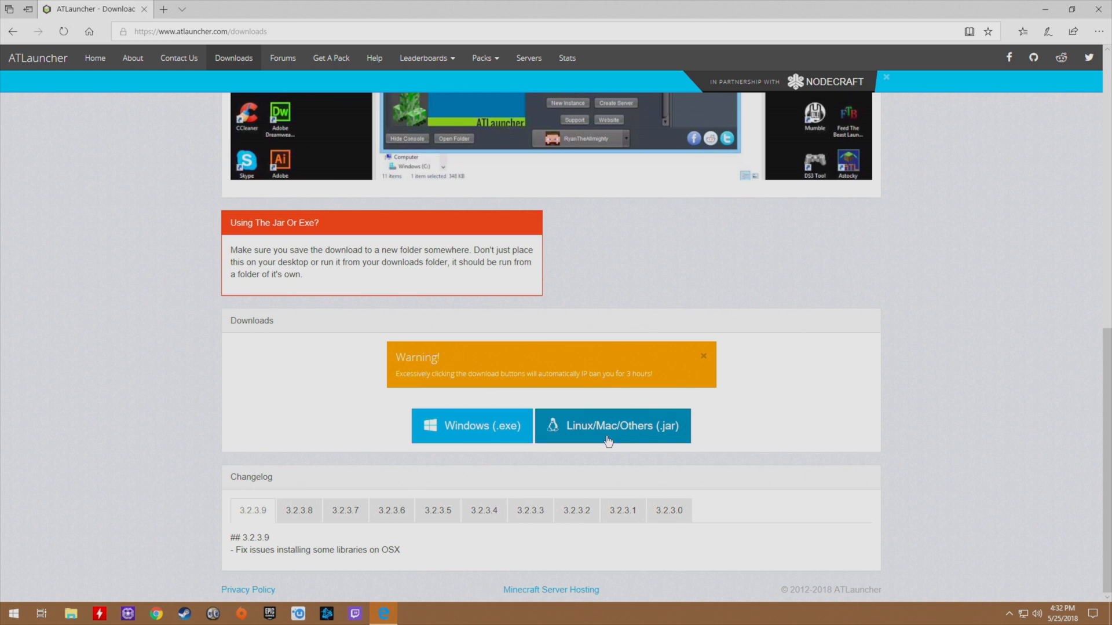
pyautogui.moveTo(632, 440)
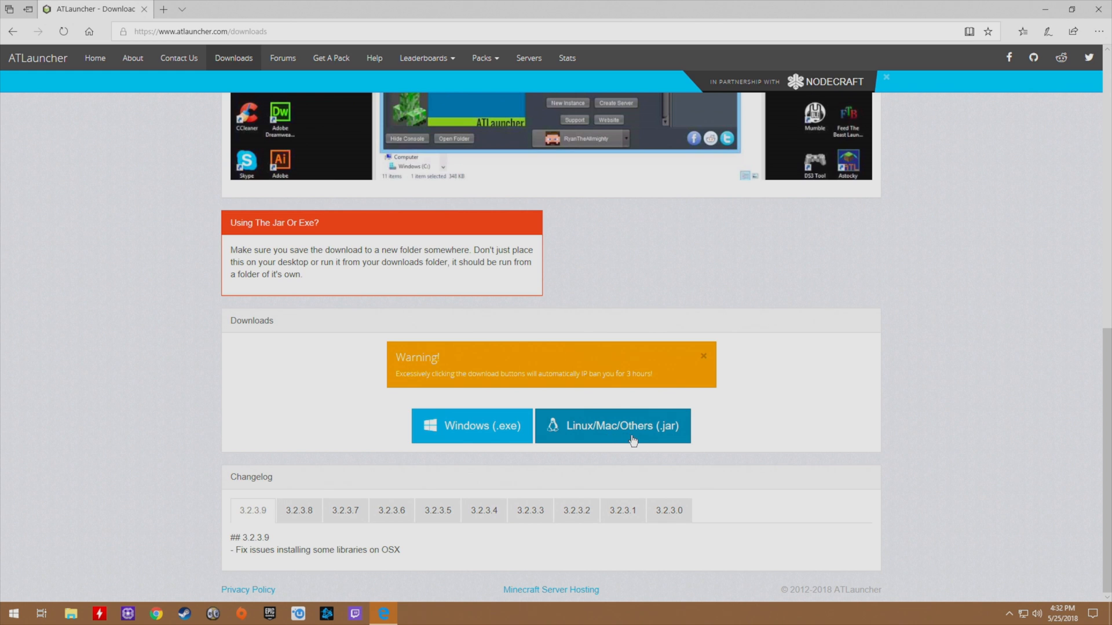
pyautogui.moveTo(635, 445)
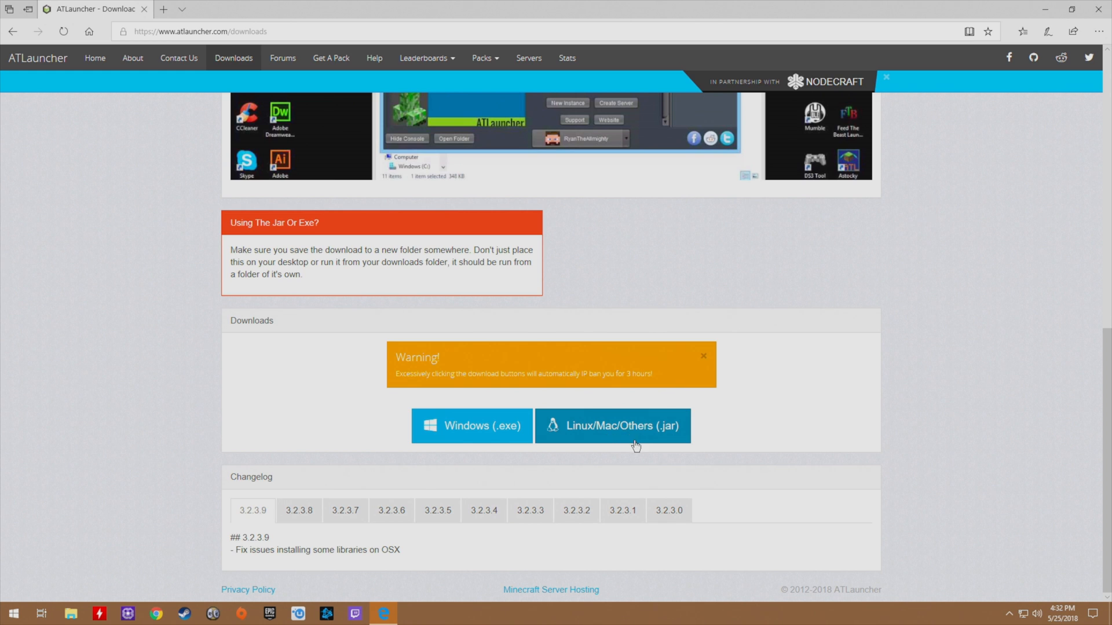
pyautogui.moveTo(641, 445)
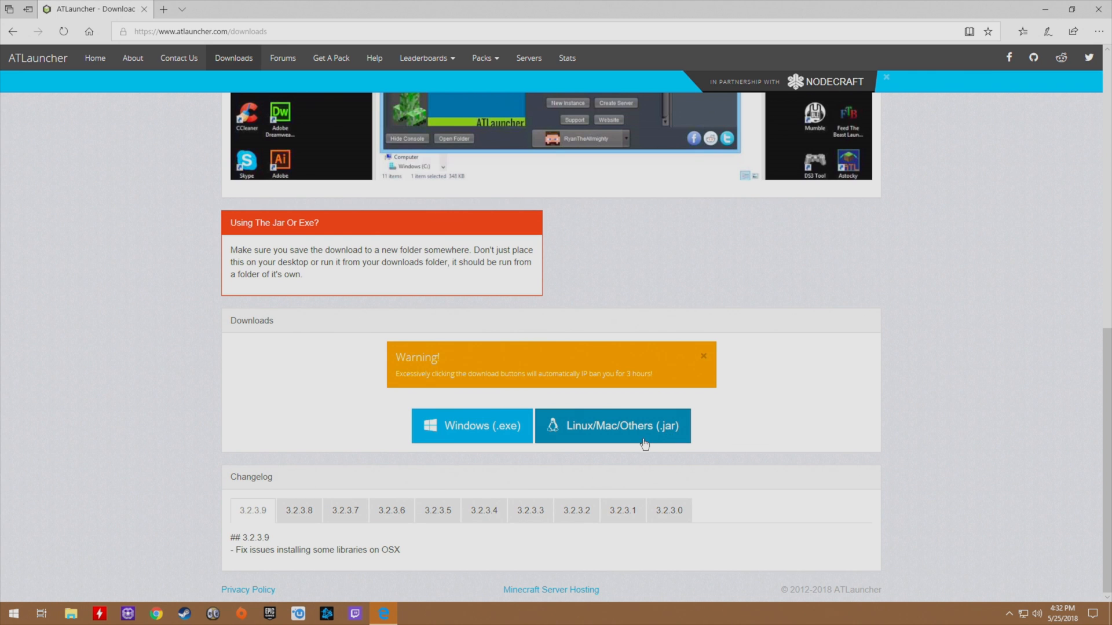
pyautogui.moveTo(478, 440)
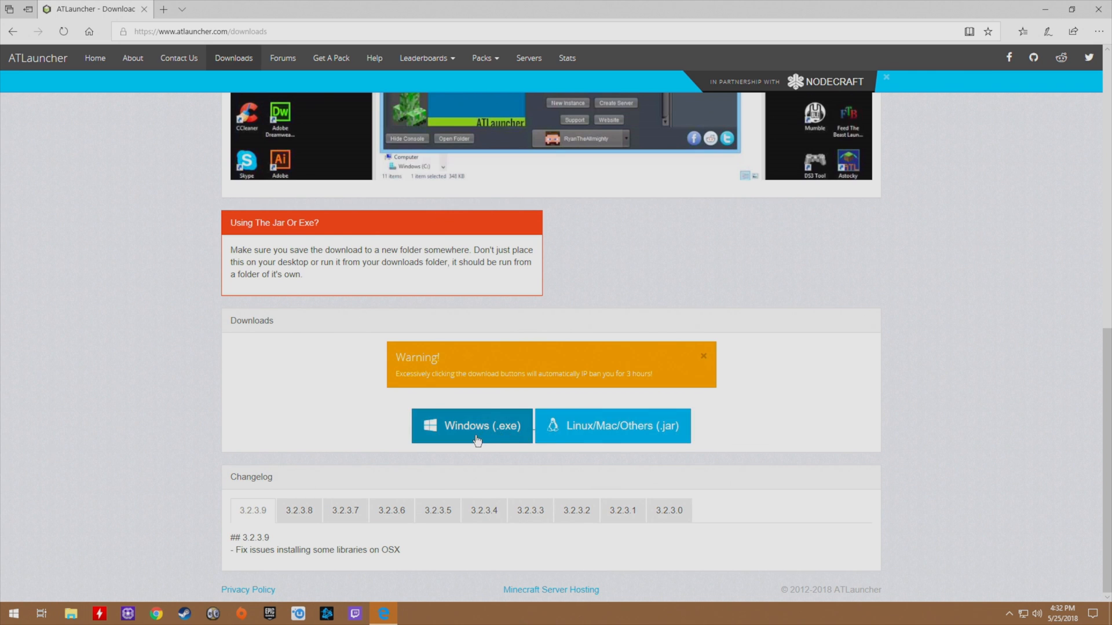
# Download and save the Windows launcher, ATLauncher.exe, in Edge.
pyautogui.click(471, 426)
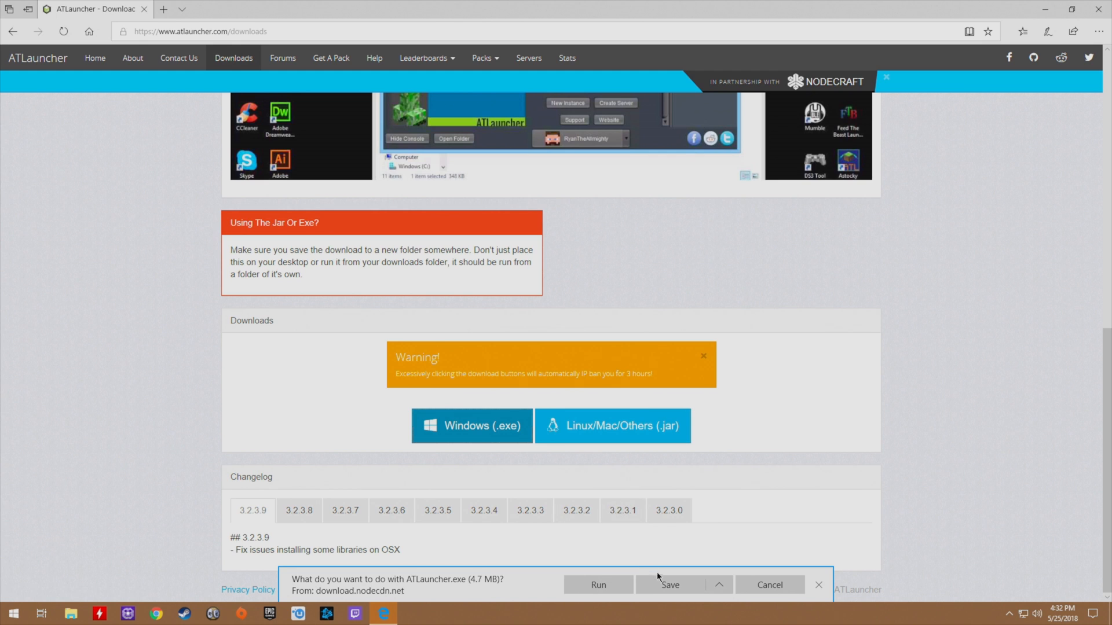
pyautogui.moveTo(931, 242)
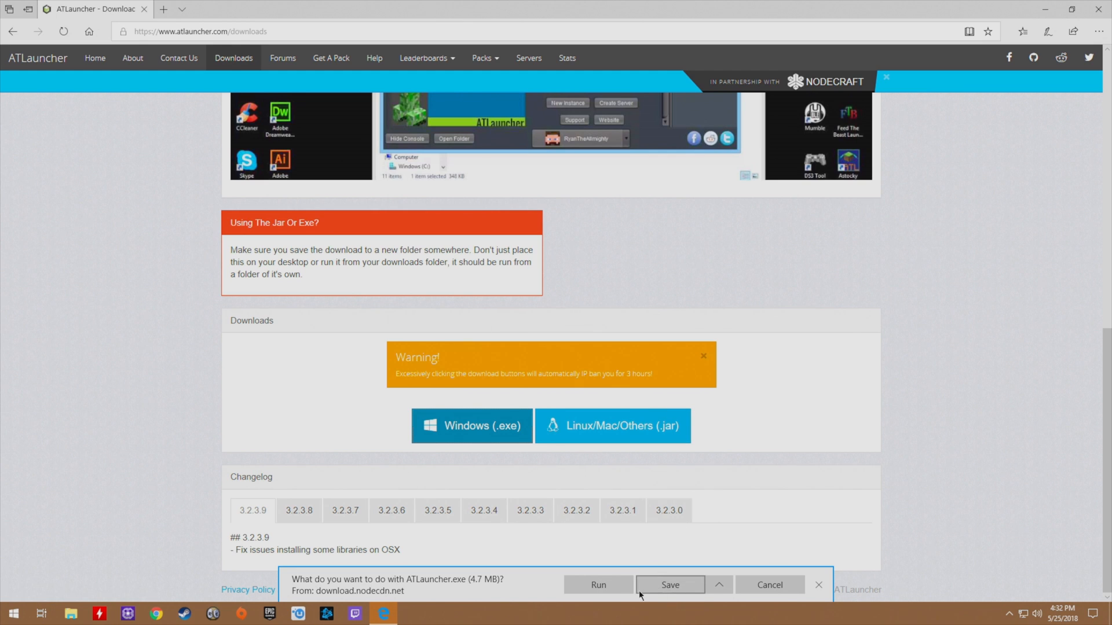
pyautogui.click(668, 585)
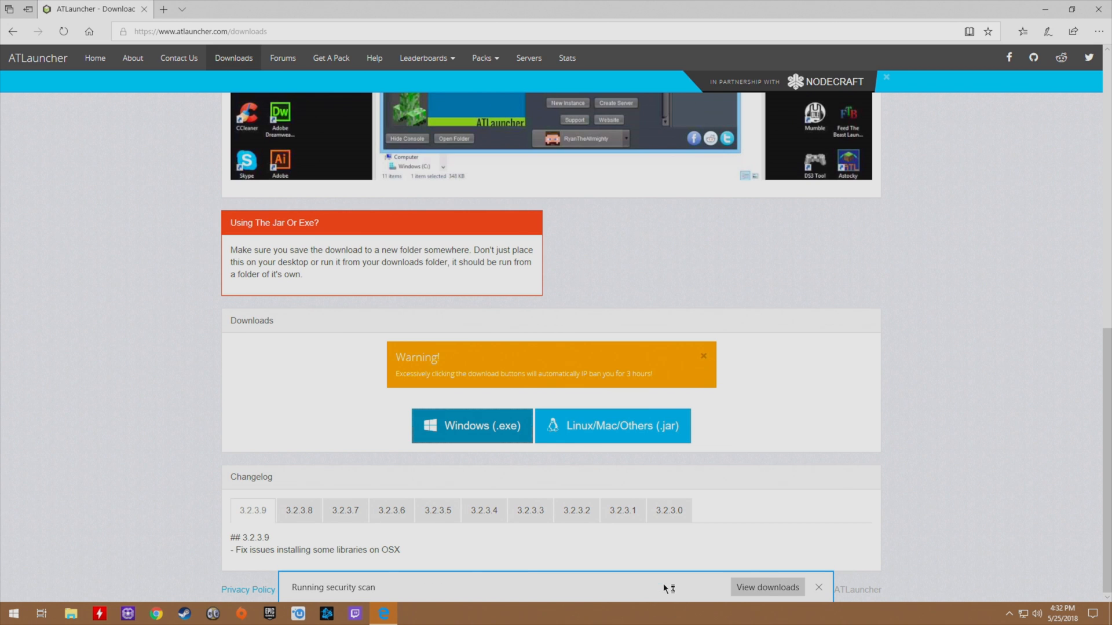
pyautogui.moveTo(767, 587)
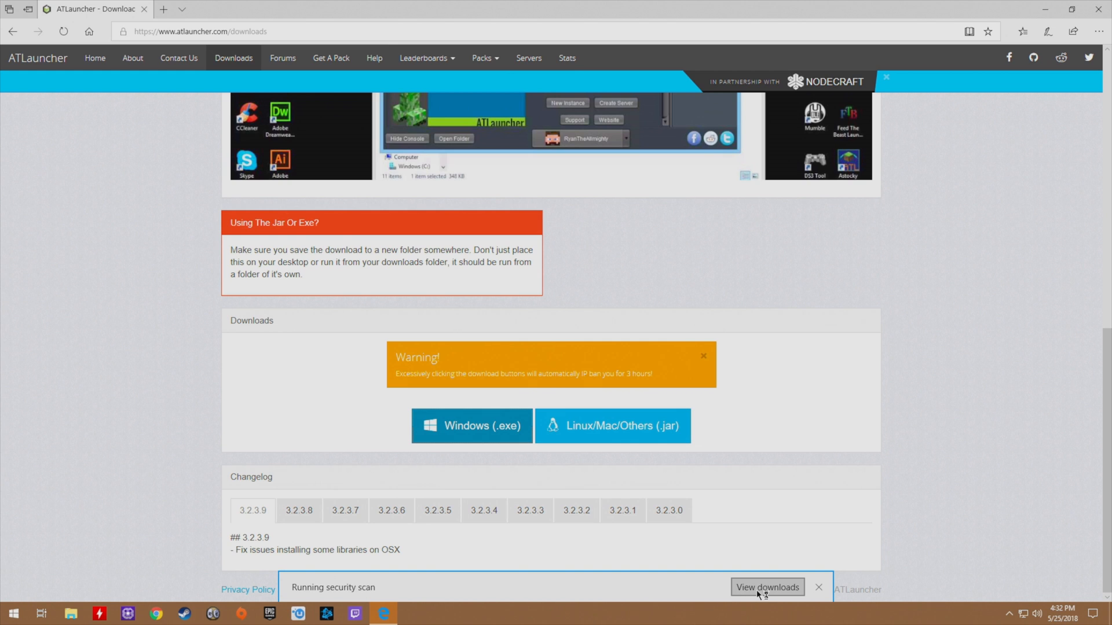
pyautogui.moveTo(974, 205)
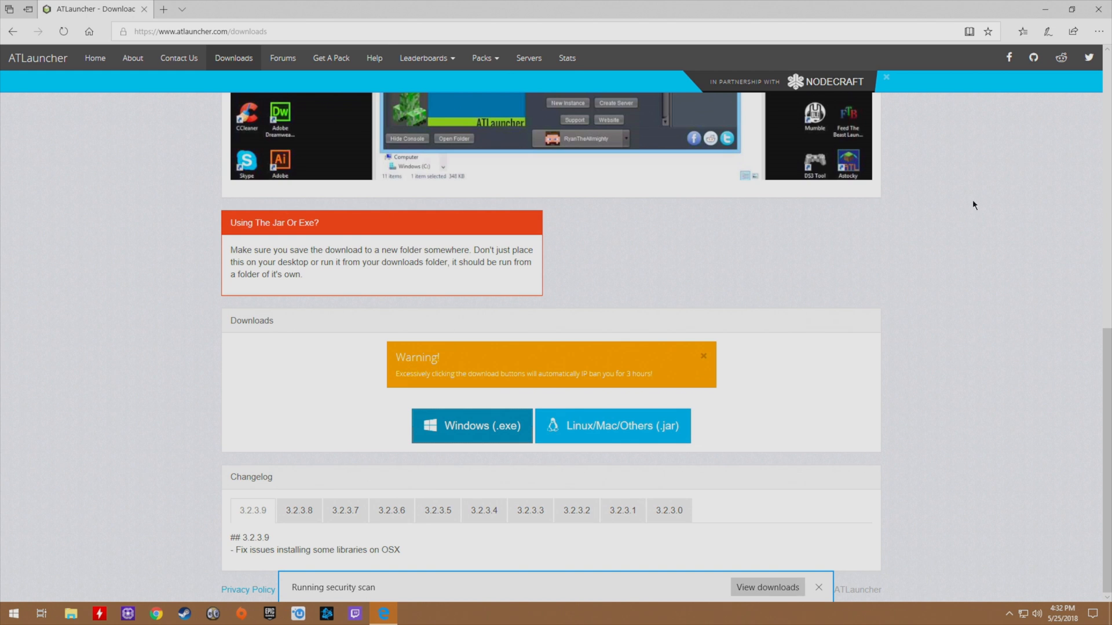
pyautogui.moveTo(690, 527)
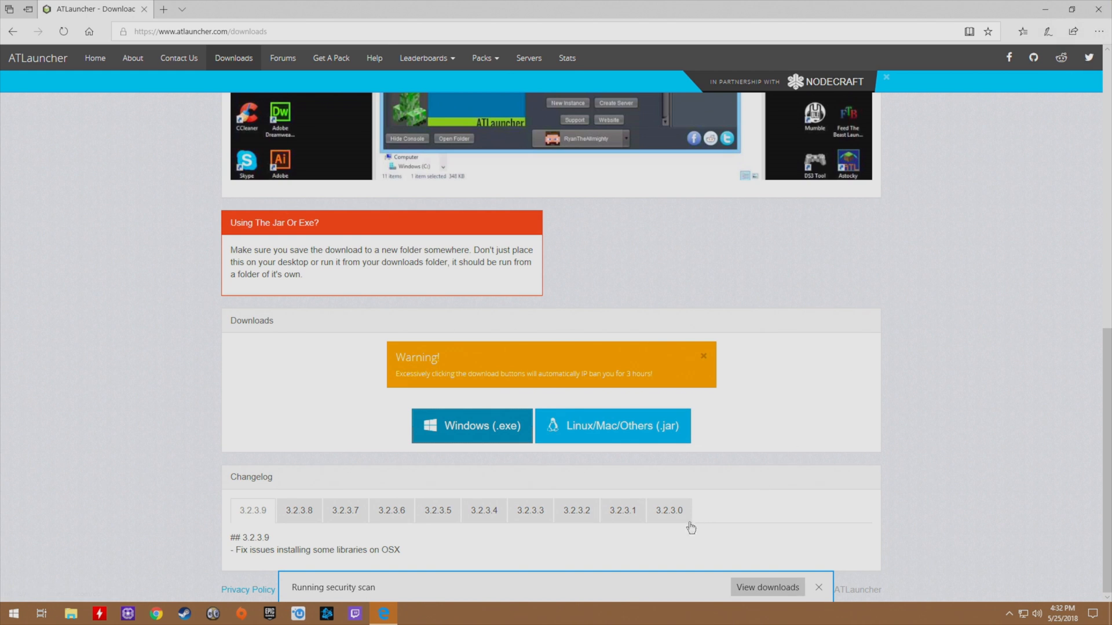
pyautogui.moveTo(575, 559)
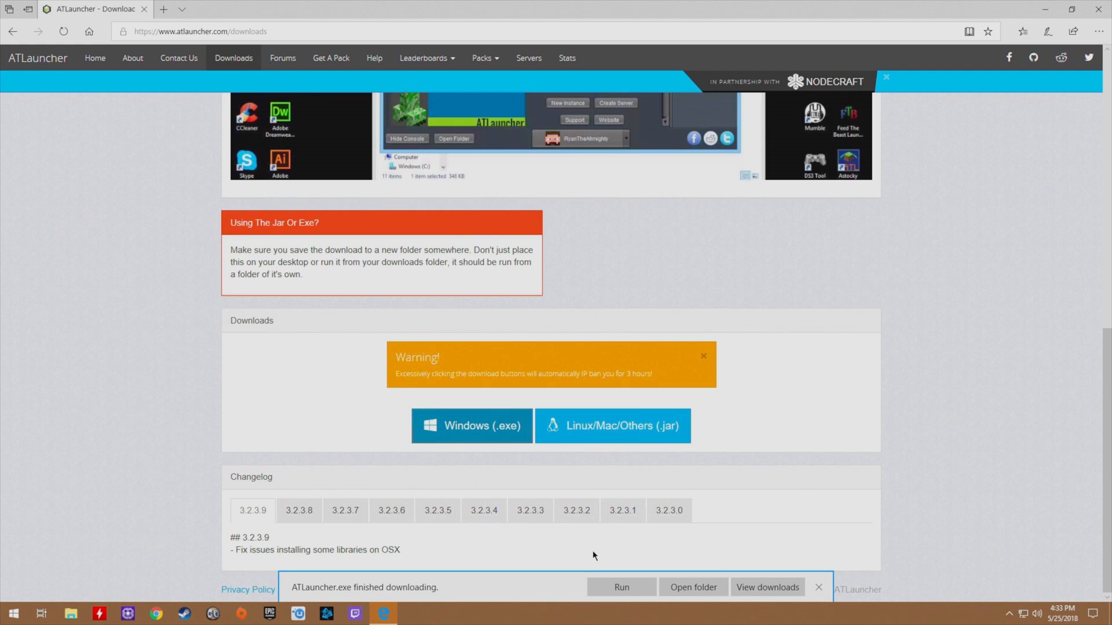
pyautogui.moveTo(604, 553)
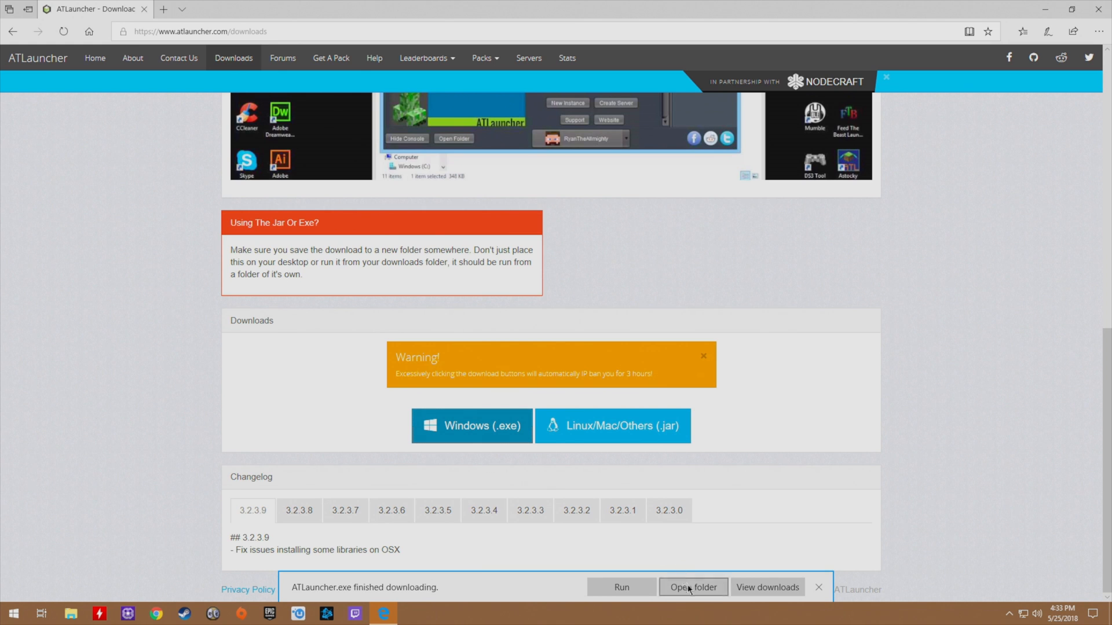
# Create an ATLauncher folder holding ATLauncher.exe and move it to the C: drive root.
pyautogui.click(692, 587)
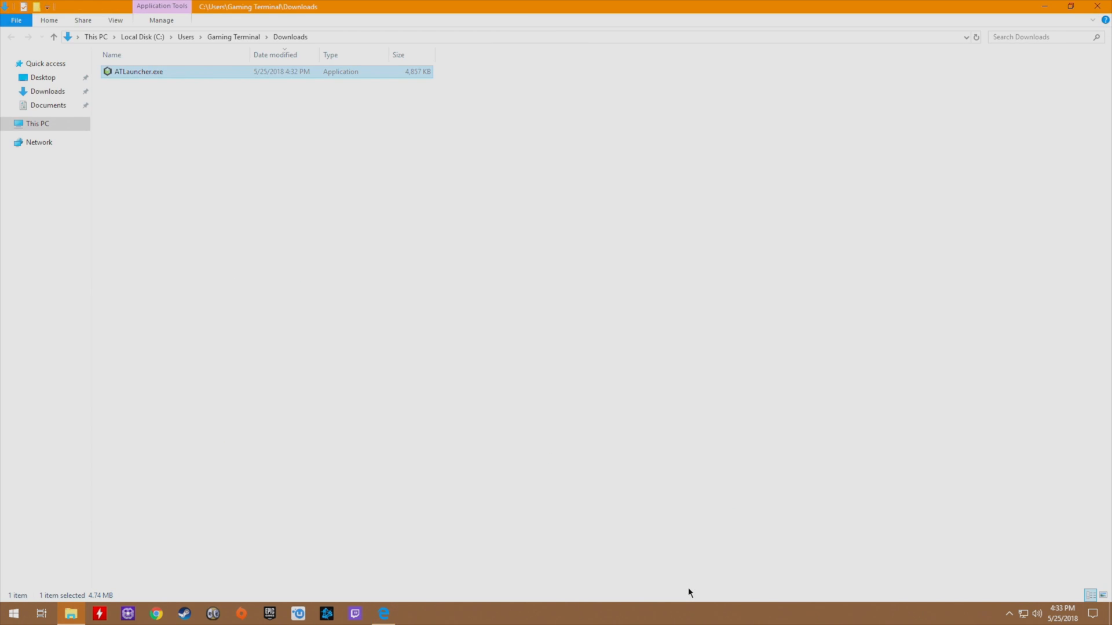
pyautogui.moveTo(135, 85)
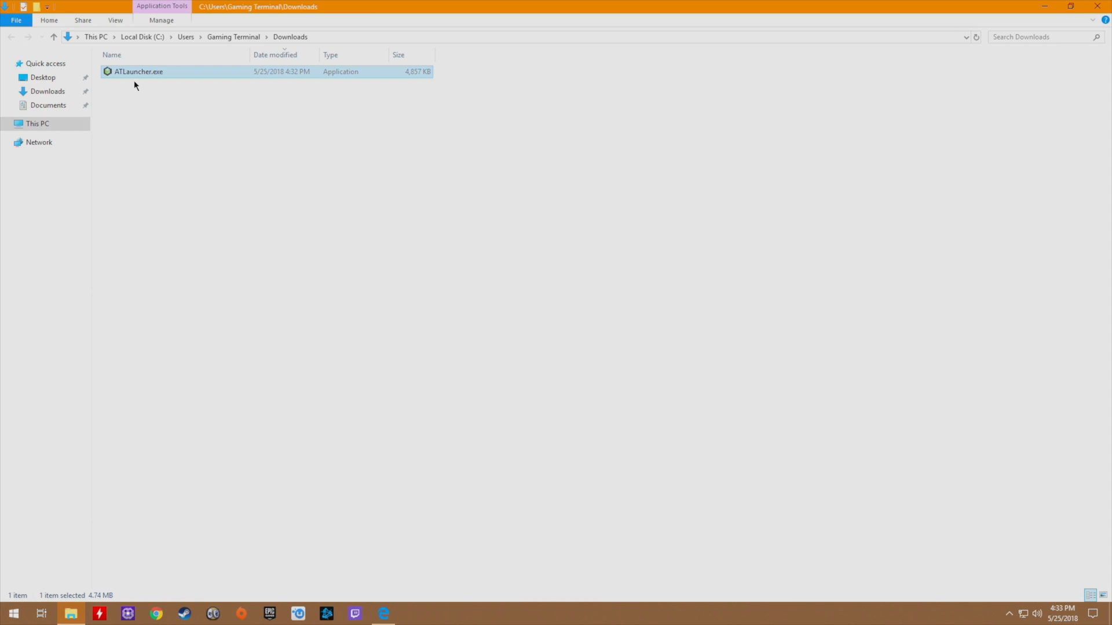
pyautogui.moveTo(433, 168)
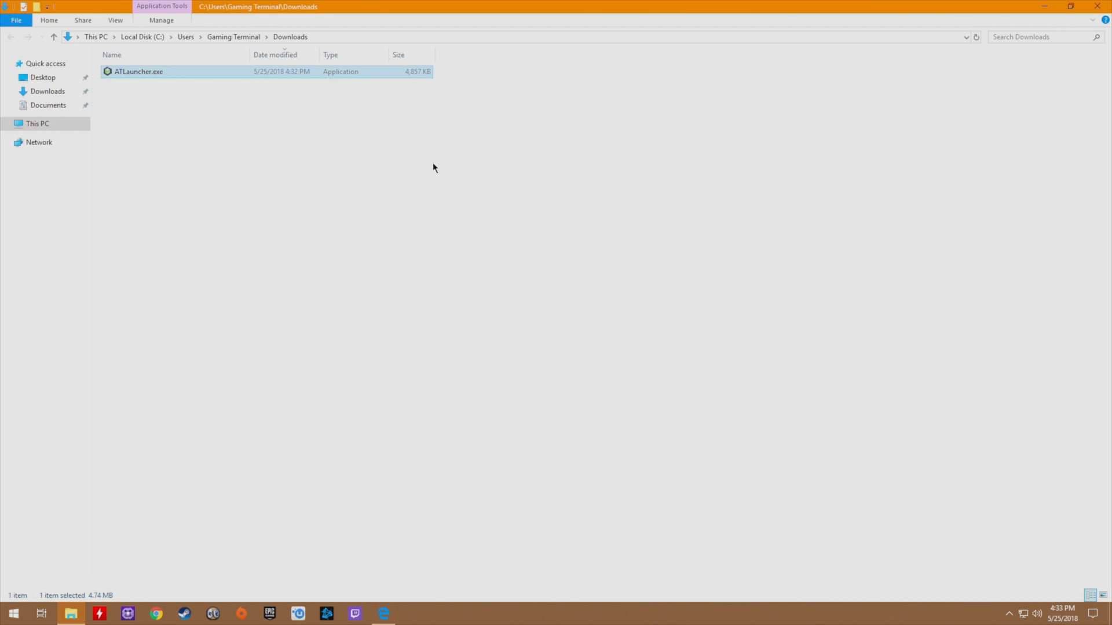
pyautogui.doubleClick(139, 70)
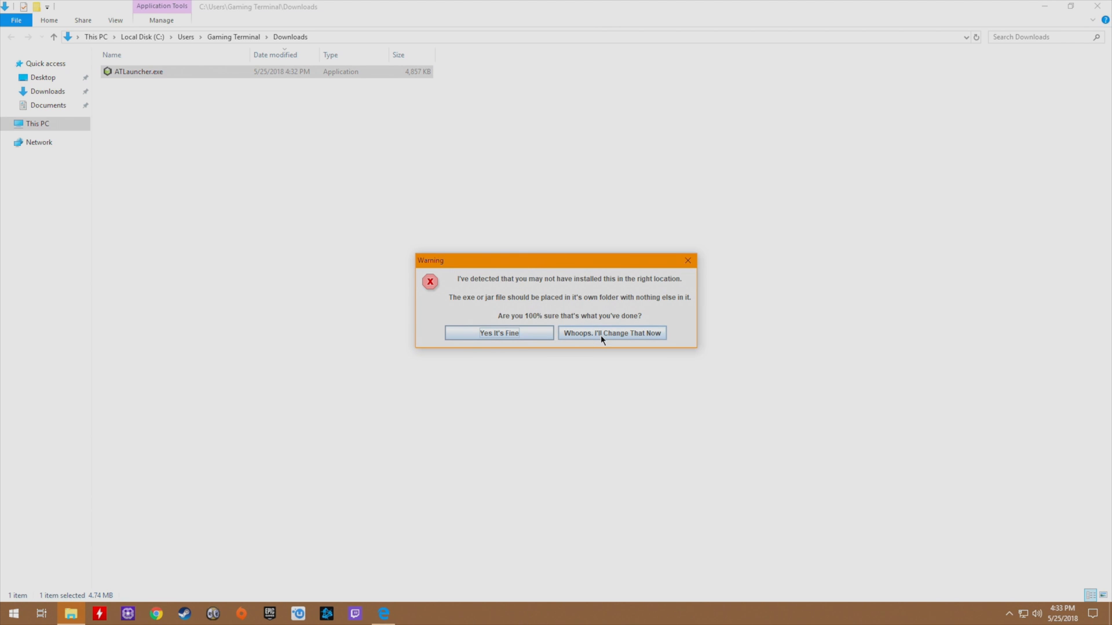
pyautogui.click(498, 333)
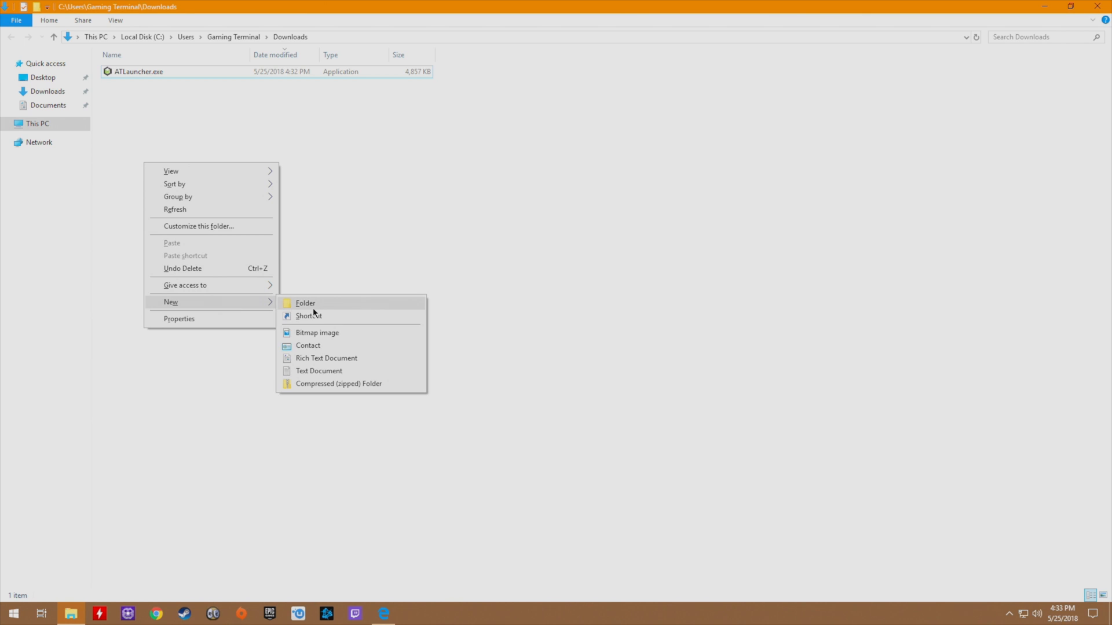
pyautogui.click(305, 303)
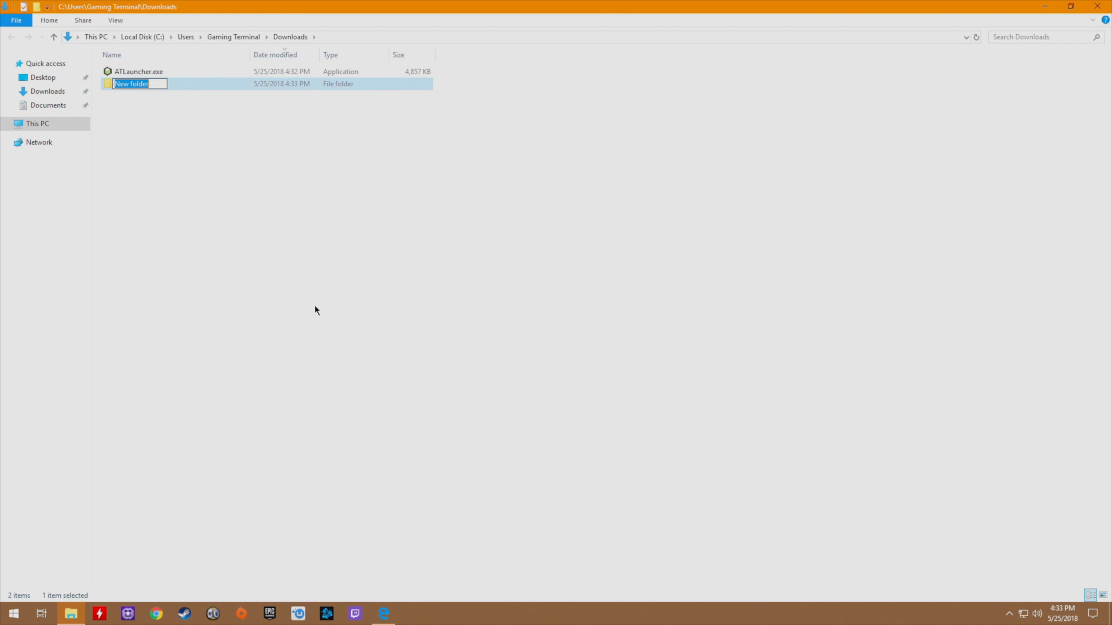
pyautogui.write('ATLauncher')
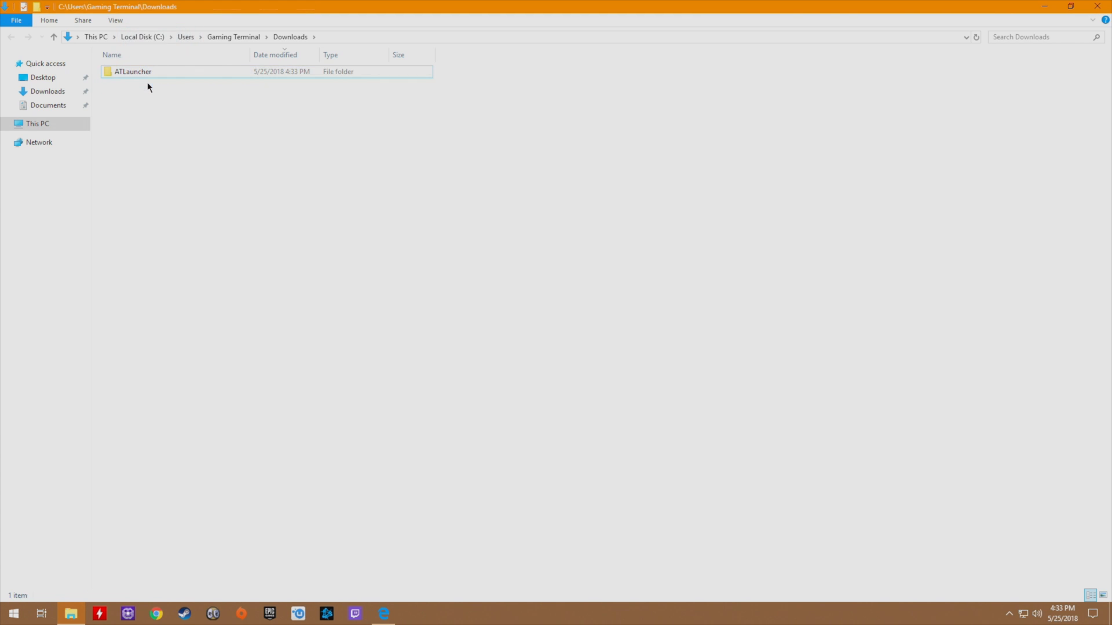
pyautogui.click(133, 72)
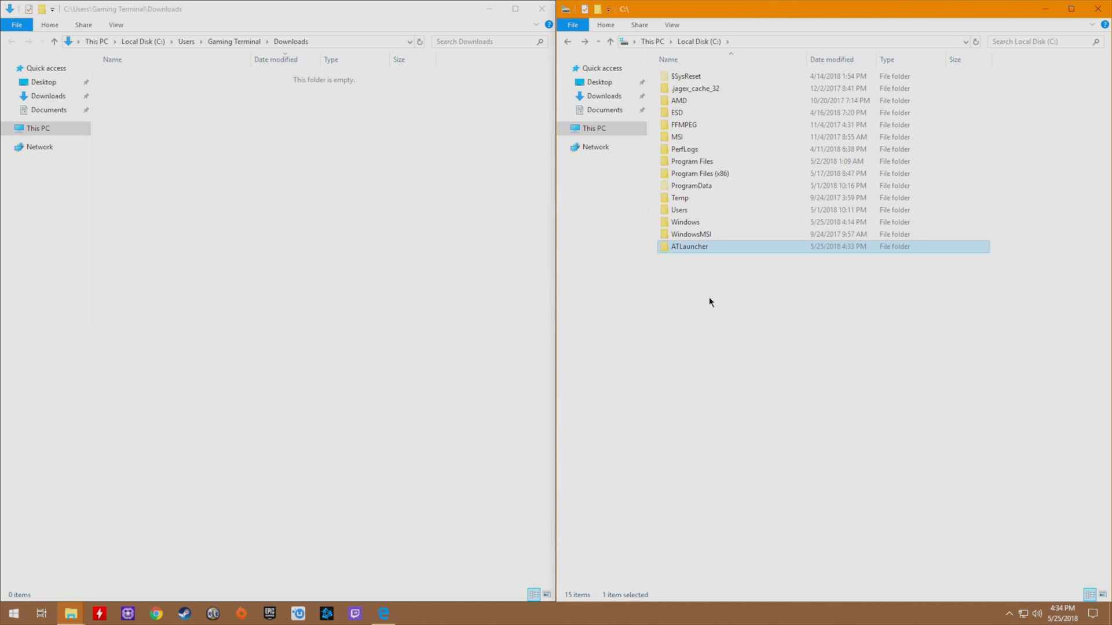
pyautogui.moveTo(695, 268)
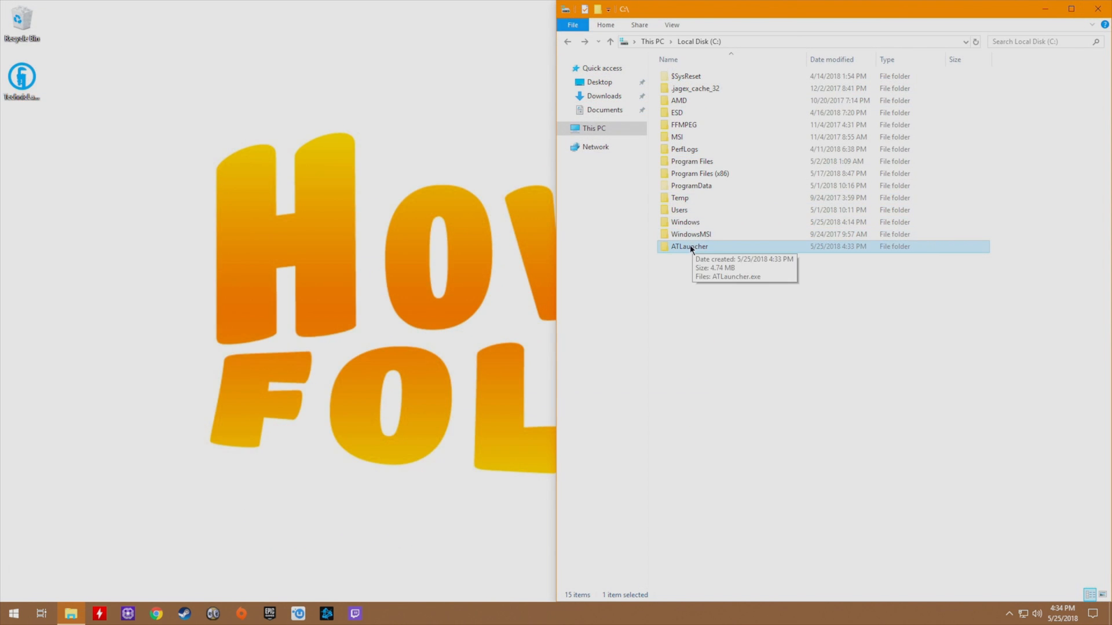
# Run ATLauncher.exe from C:\ATLauncher and save setup with English and Leaderboards enabled.
pyautogui.doubleClick(688, 246)
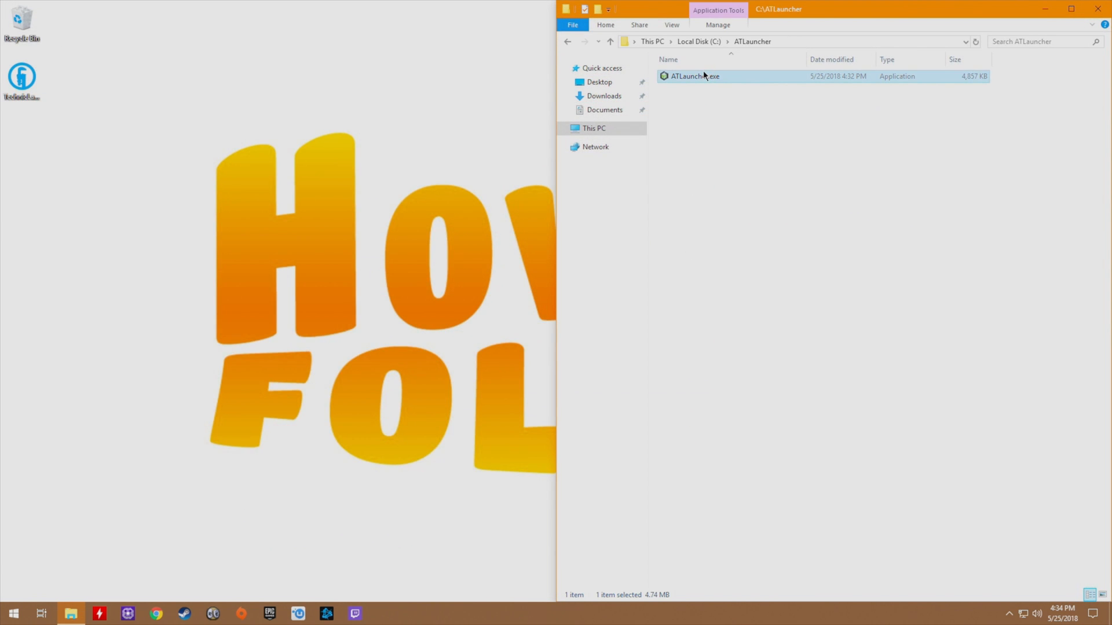
pyautogui.doubleClick(694, 76)
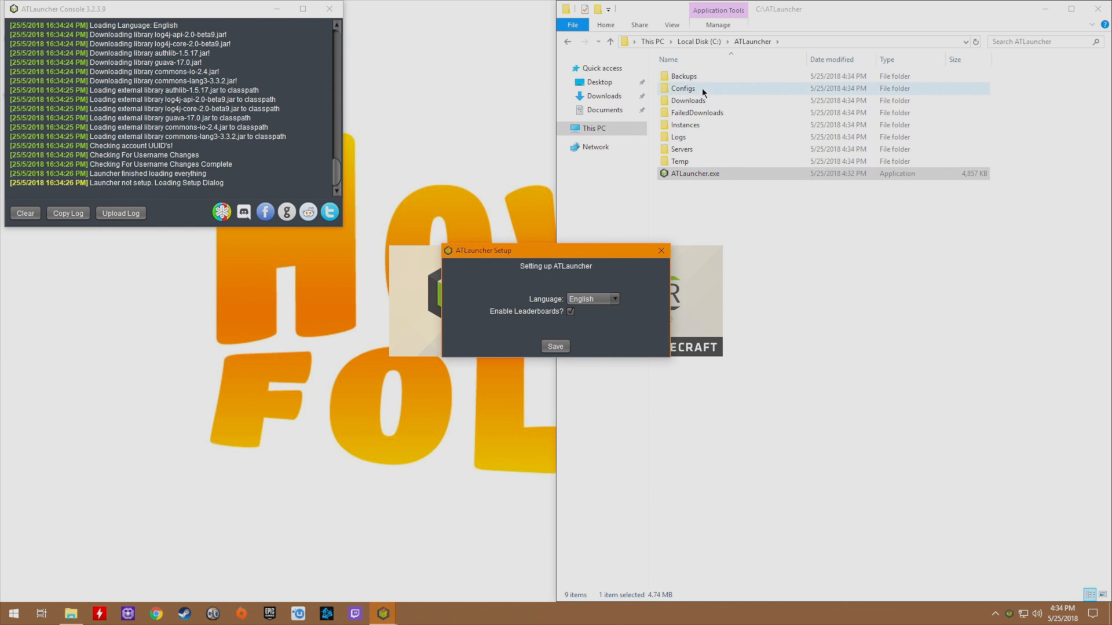
pyautogui.moveTo(699, 137)
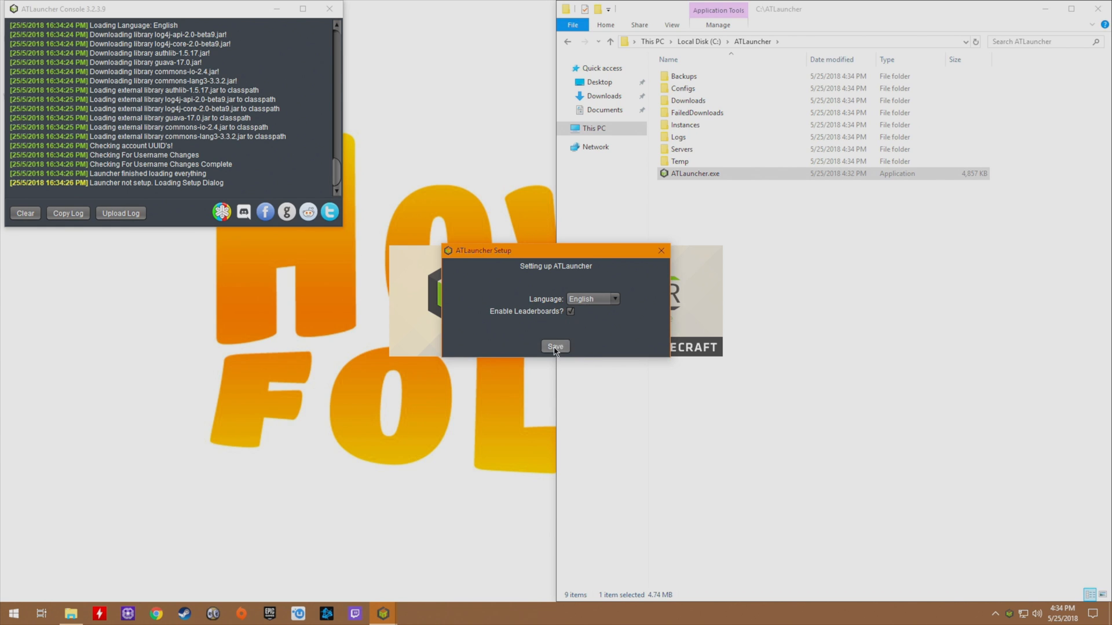
pyautogui.click(555, 347)
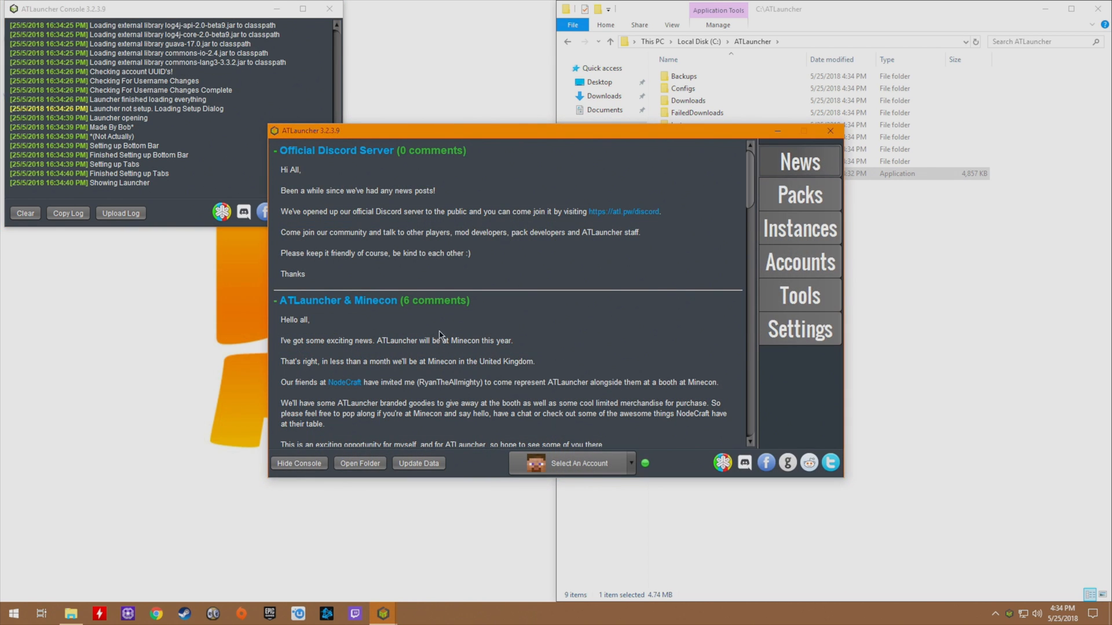
pyautogui.moveTo(553, 325)
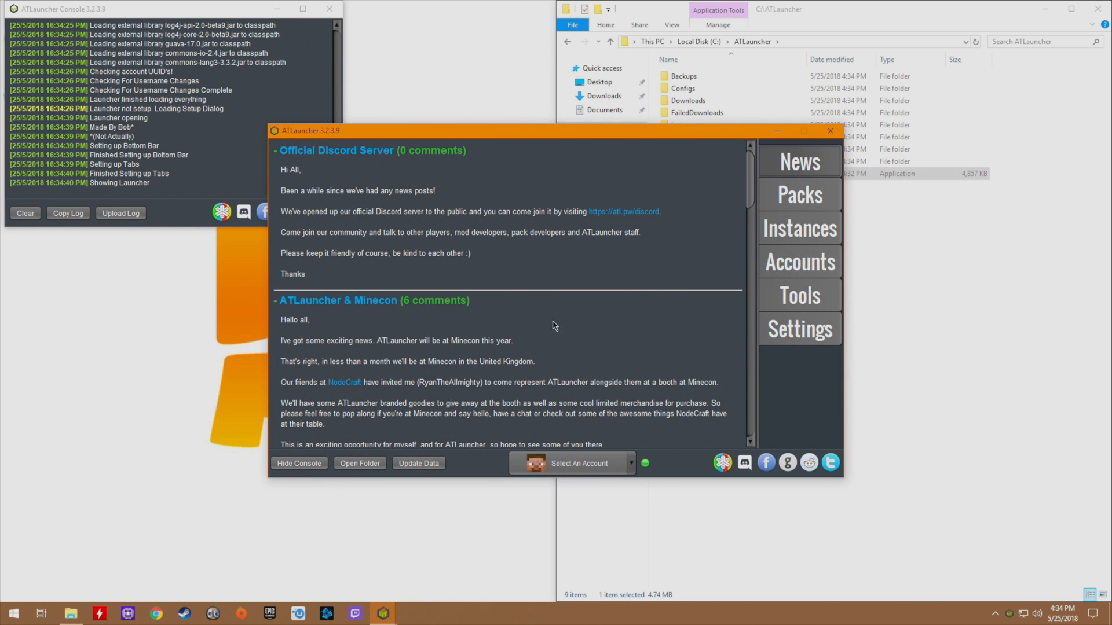
# Add the Rees_Crafts Minecraft account with Remember Password on and the security warning accepted.
pyautogui.click(799, 262)
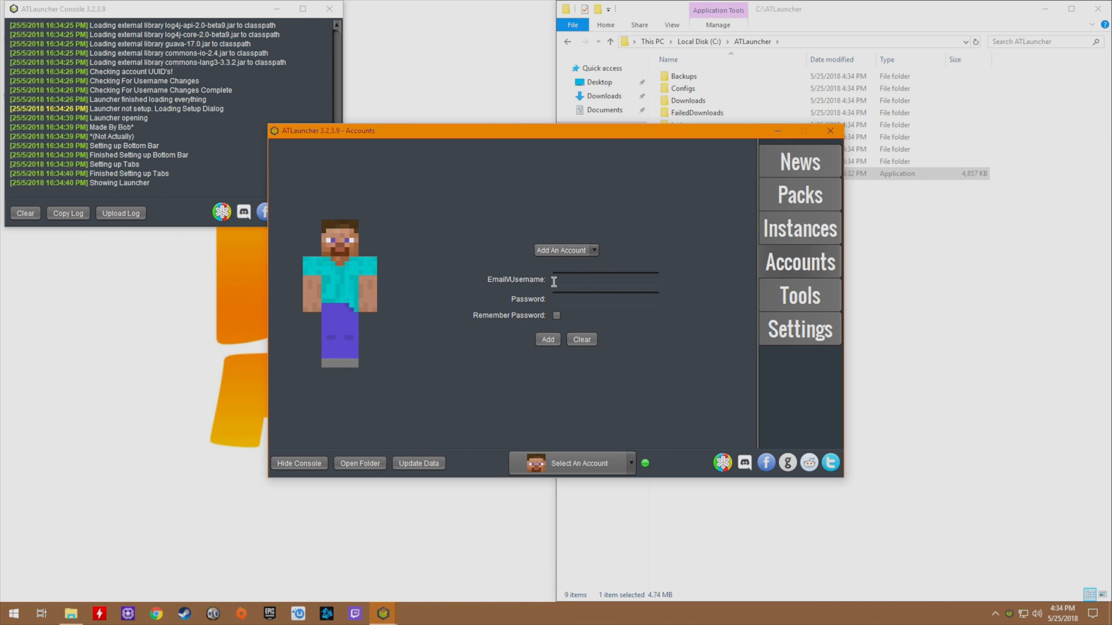
pyautogui.moveTo(578, 291)
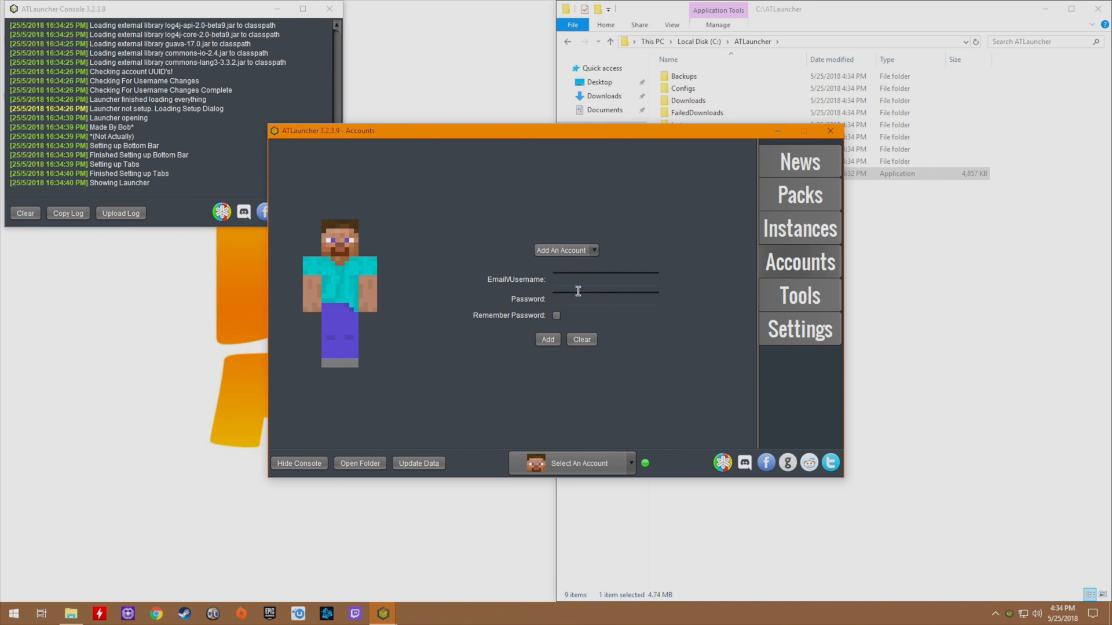
pyautogui.click(557, 316)
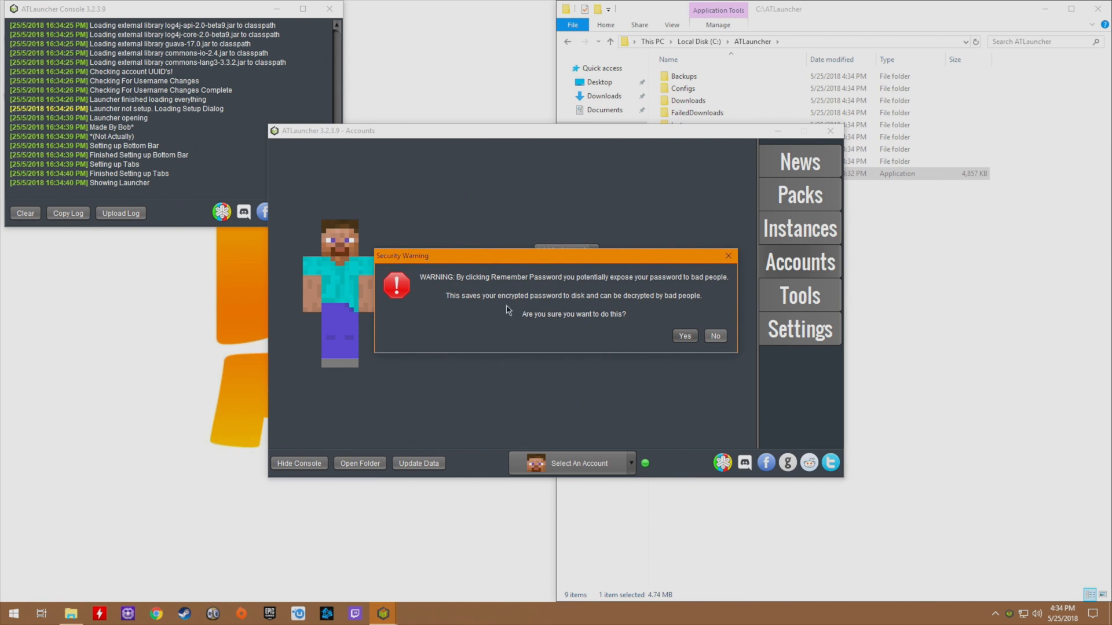
pyautogui.moveTo(468, 287)
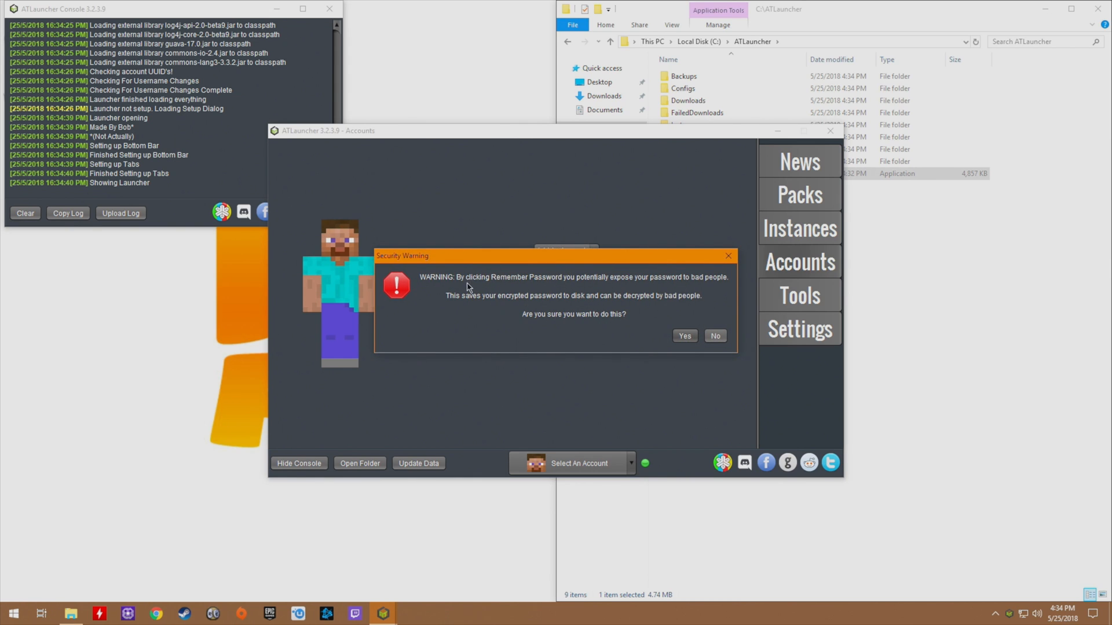
pyautogui.moveTo(652, 329)
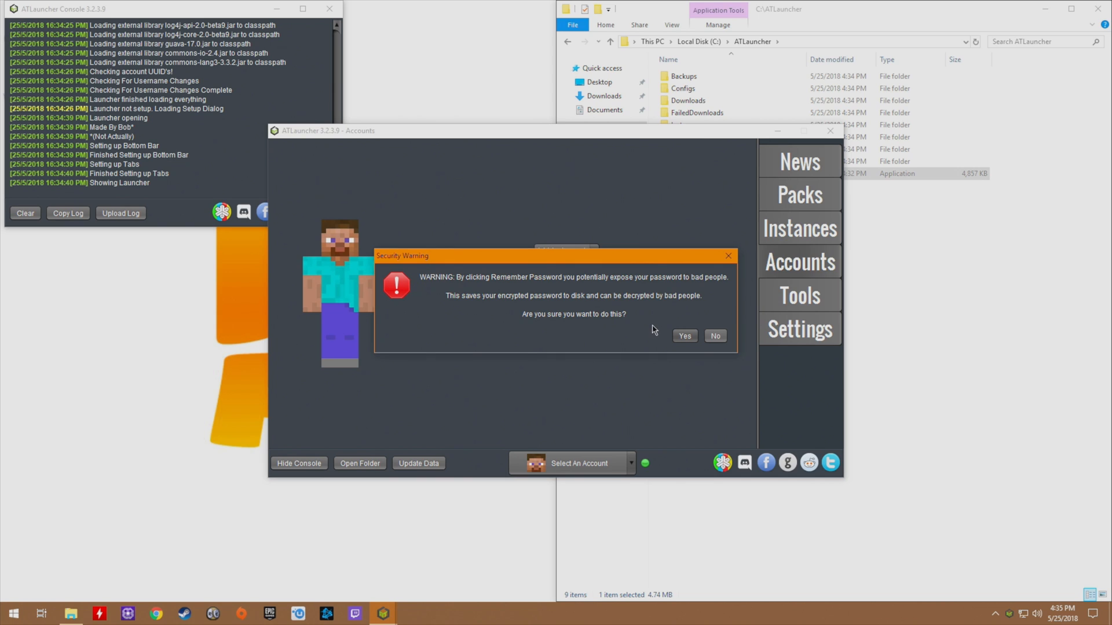
pyautogui.moveTo(700, 323)
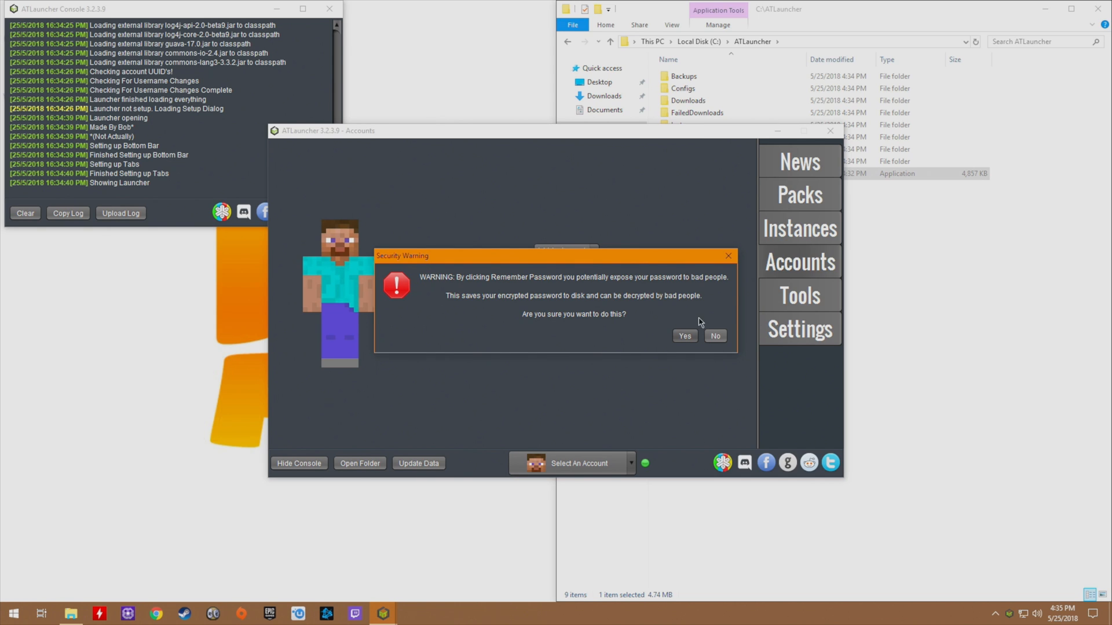
pyautogui.click(682, 335)
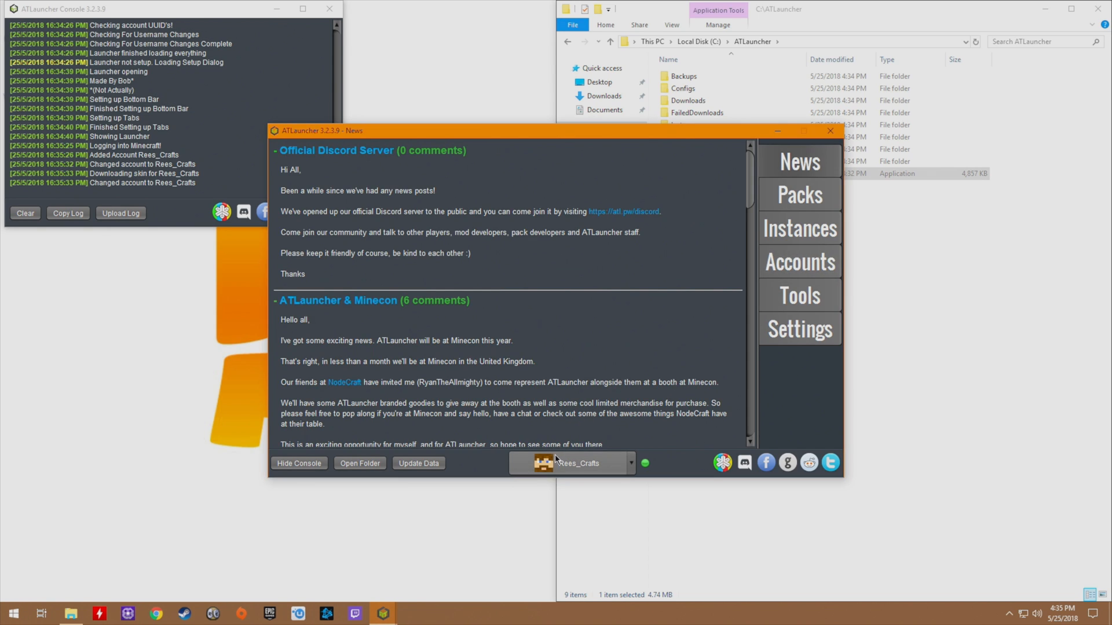
# Install SevTech: Ages version 3.0.7 (1.12.2) from Packs as a new instance.
pyautogui.click(799, 195)
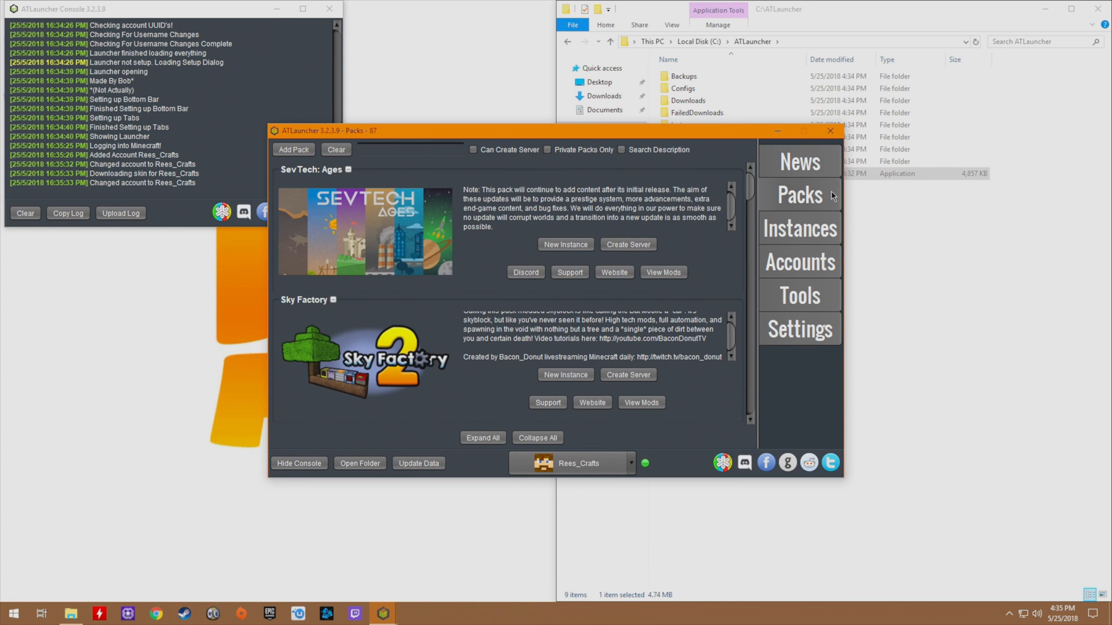
pyautogui.moveTo(503, 428)
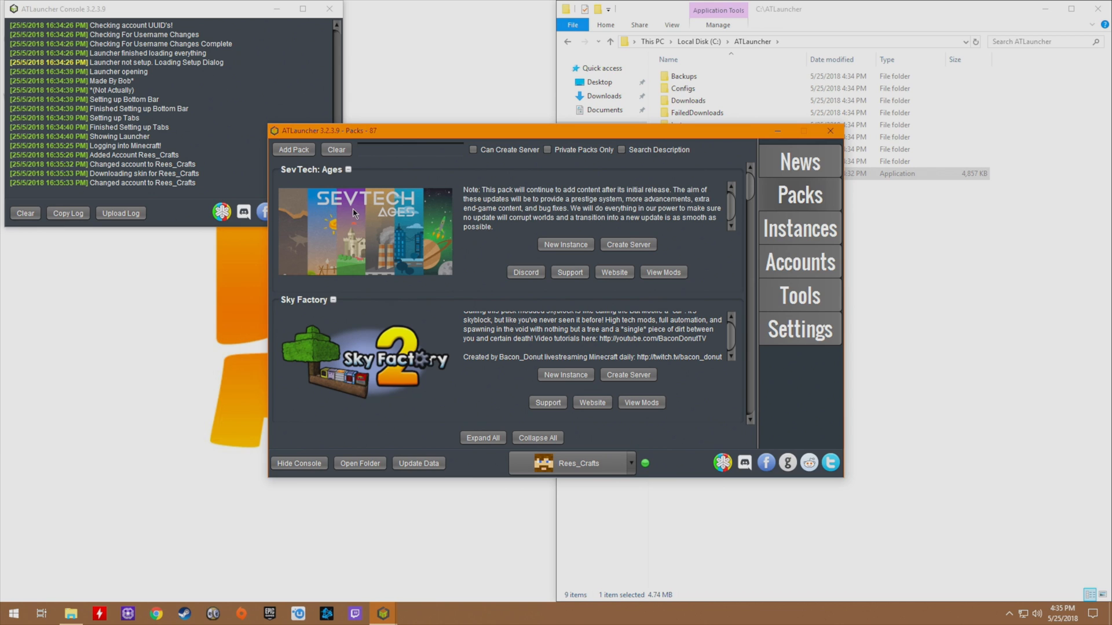
pyautogui.click(565, 244)
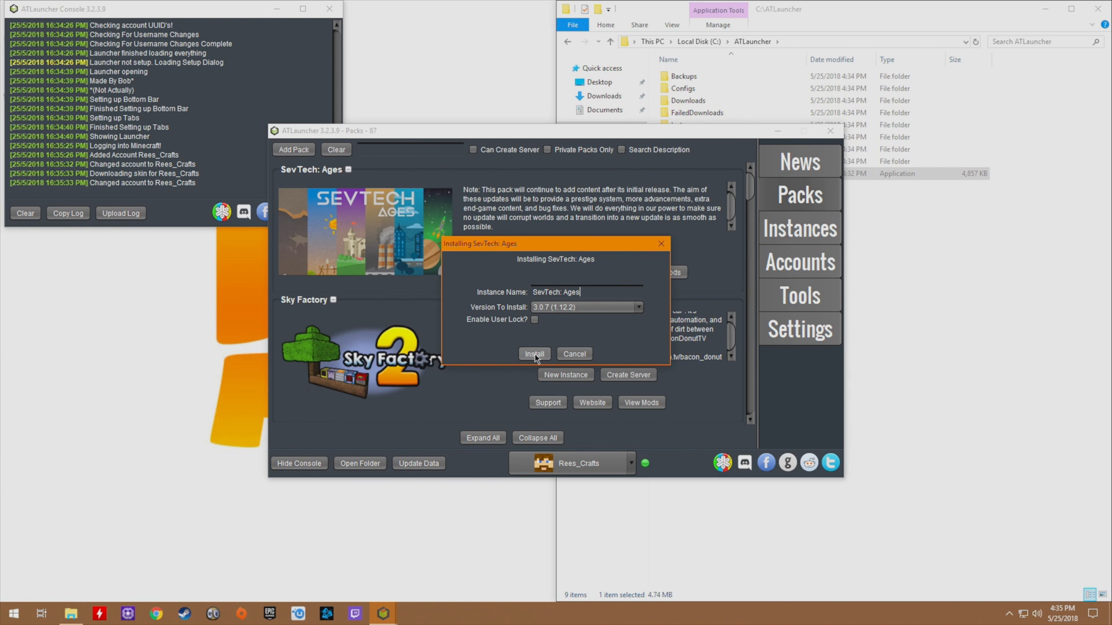
pyautogui.click(533, 354)
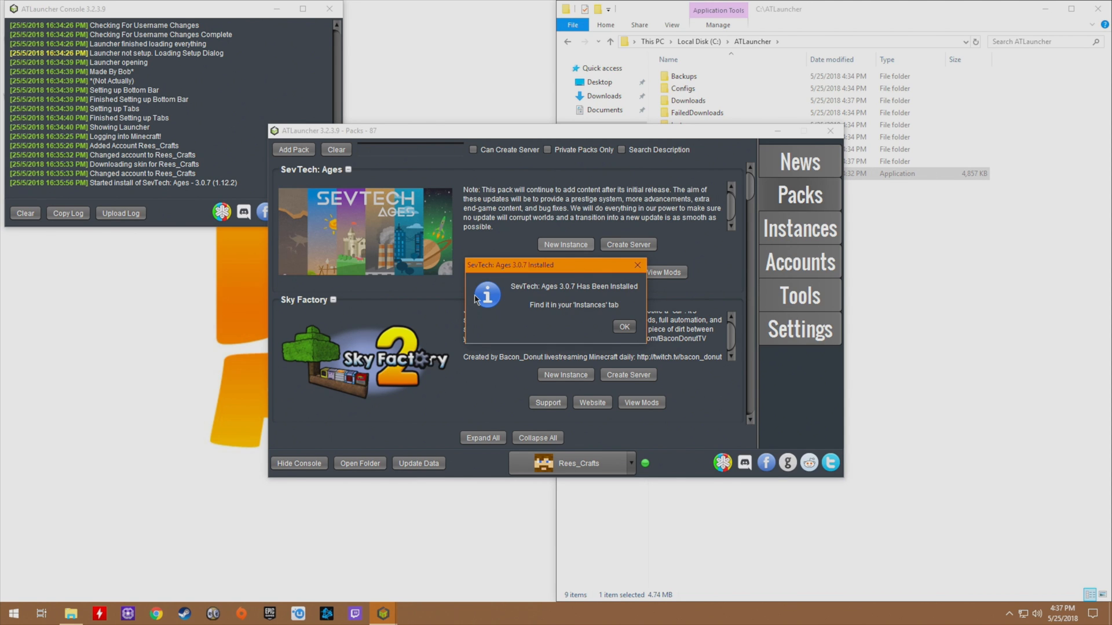
# Dismiss the install-complete notice and view the SevTech: Ages 3.0.7 instance in Instances.
pyautogui.click(623, 326)
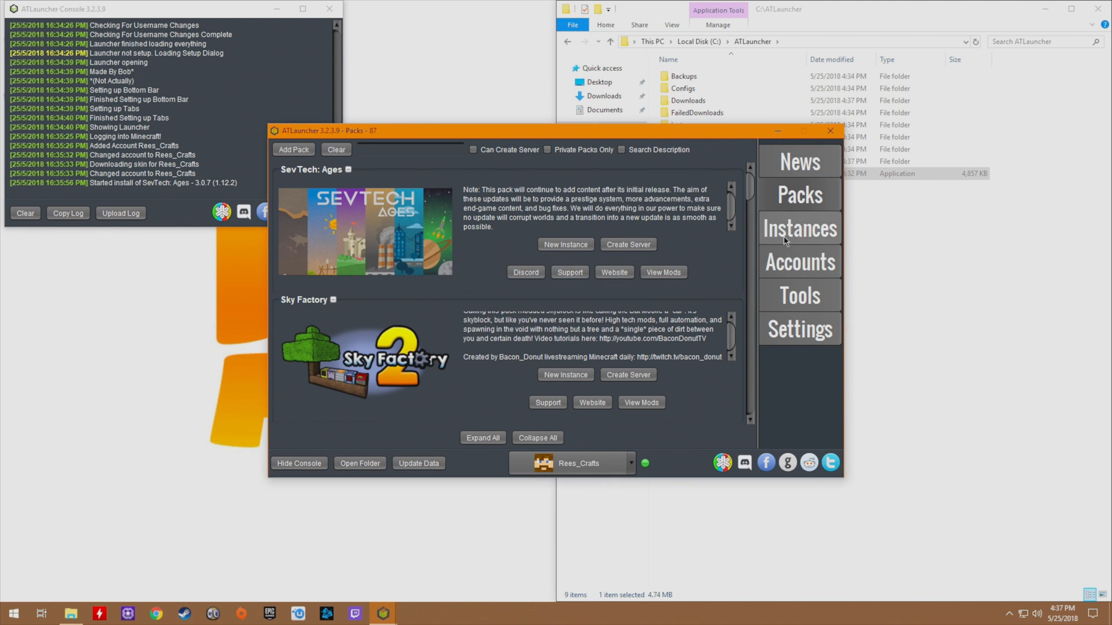
pyautogui.click(799, 228)
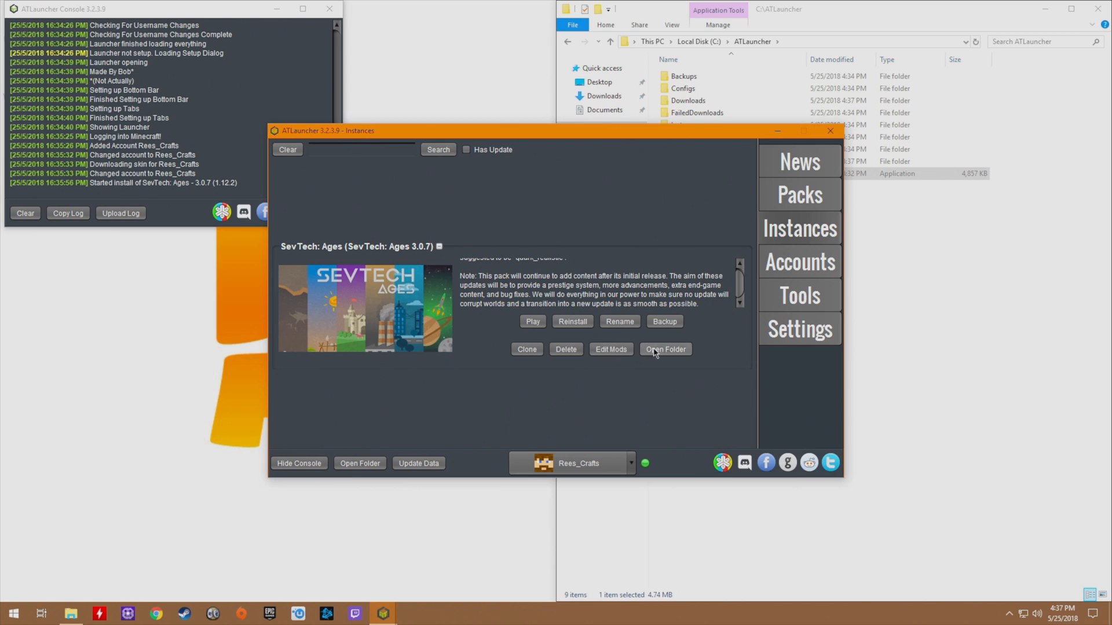
# Set Java/Minecraft Initial Memory to 2048 MB, keeping 4096 MB maximum, and save.
pyautogui.click(799, 329)
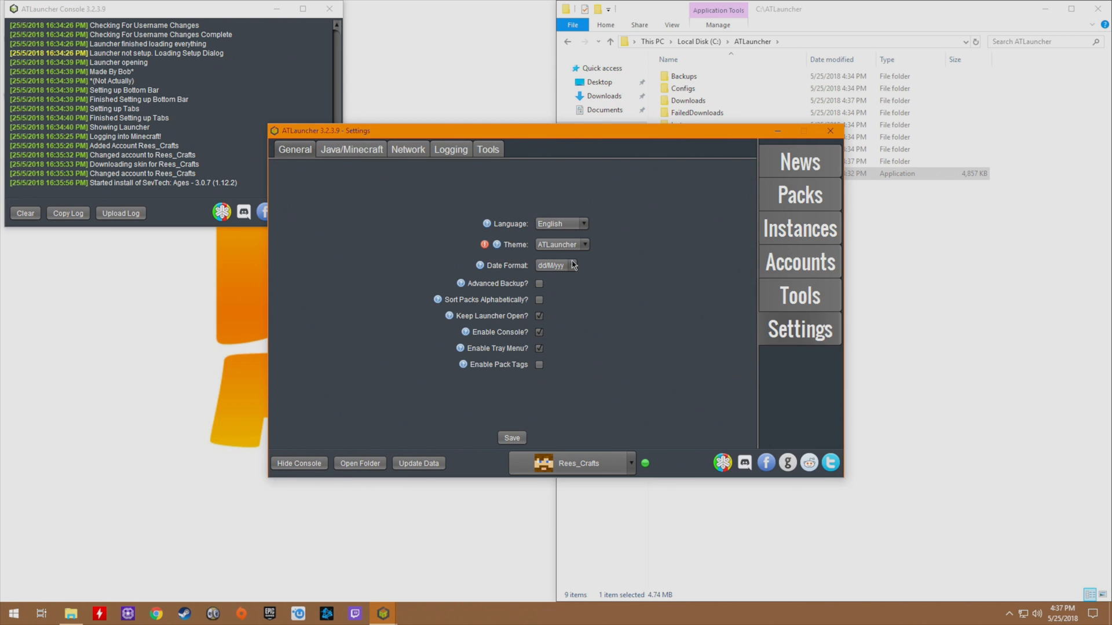
pyautogui.click(351, 149)
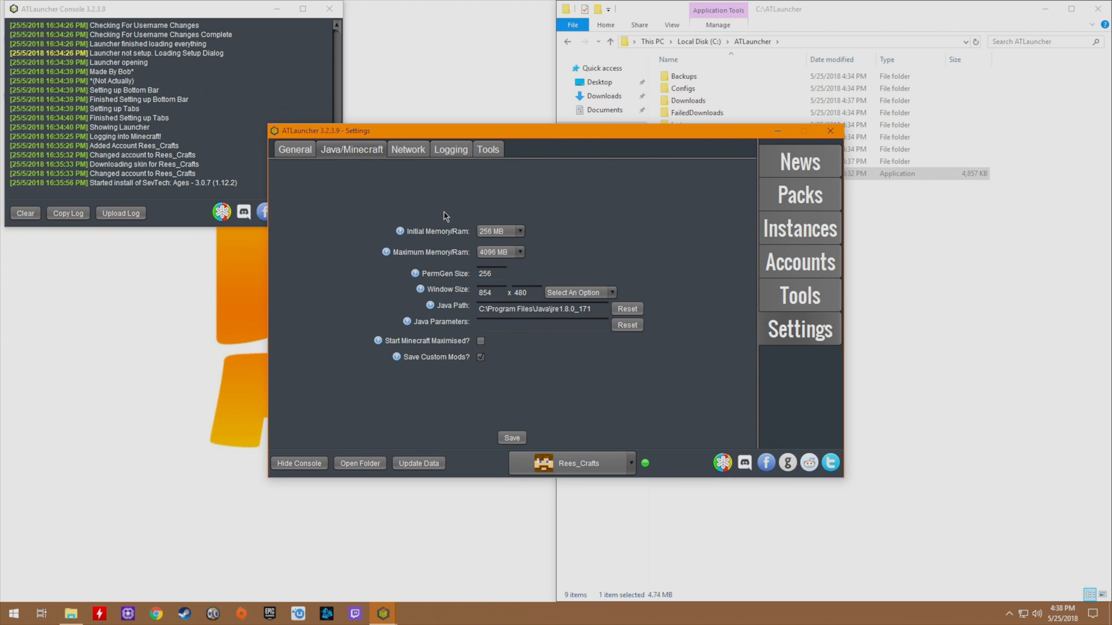
pyautogui.moveTo(447, 221)
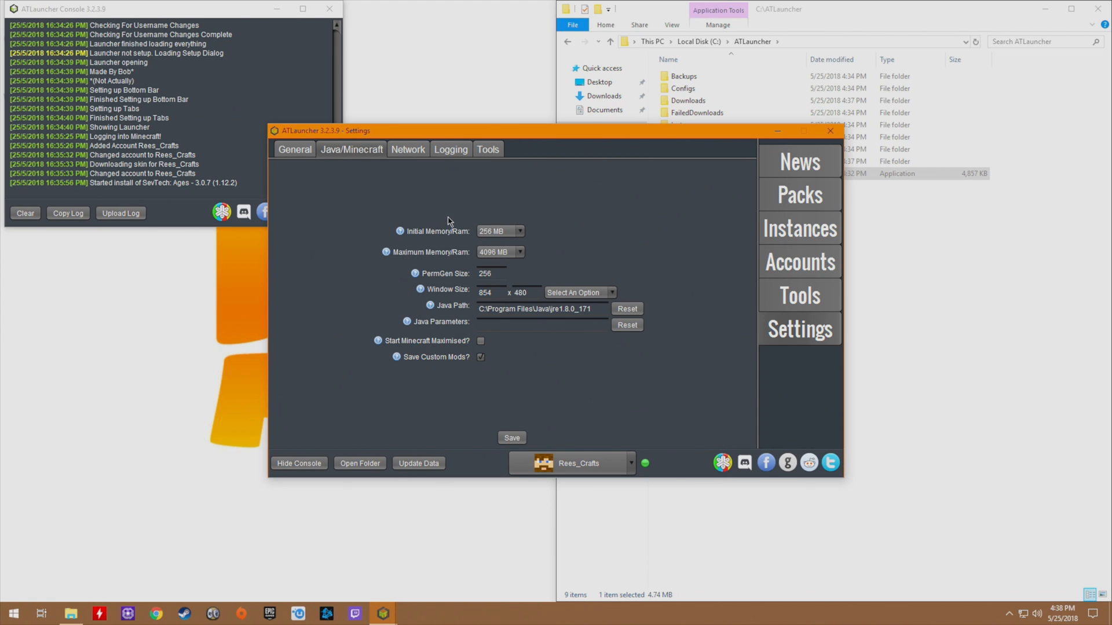
pyautogui.moveTo(435, 236)
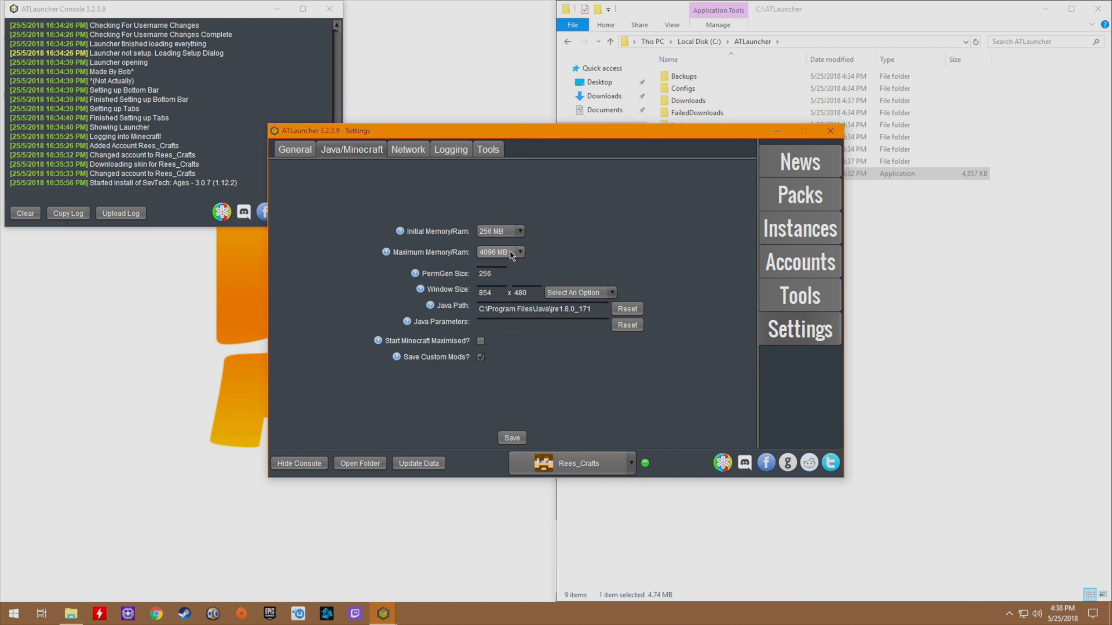
pyautogui.click(520, 231)
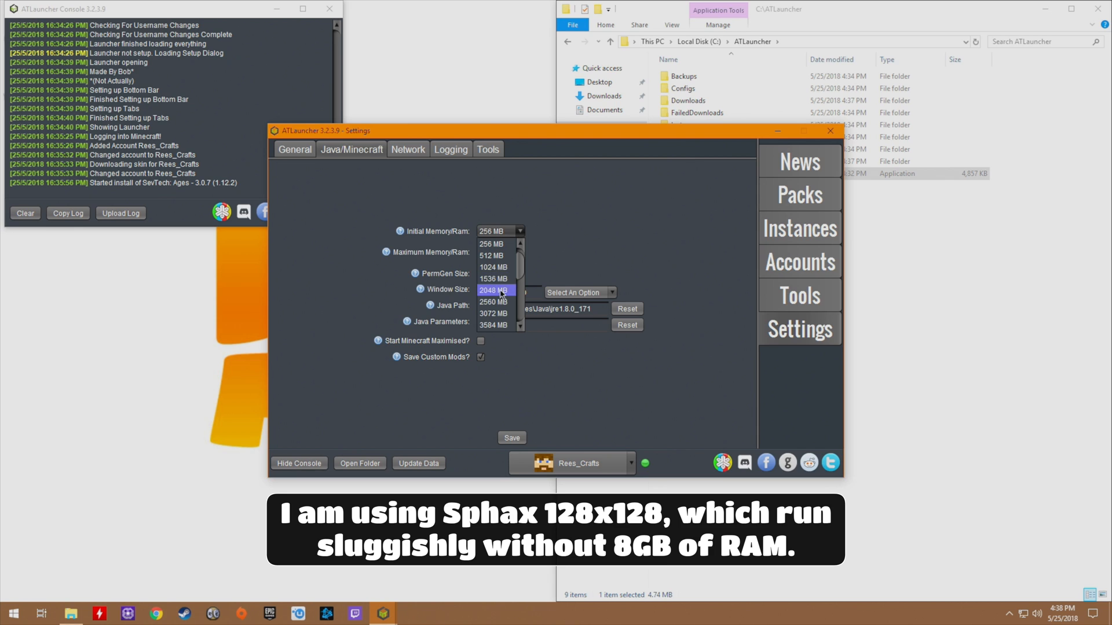
pyautogui.click(498, 290)
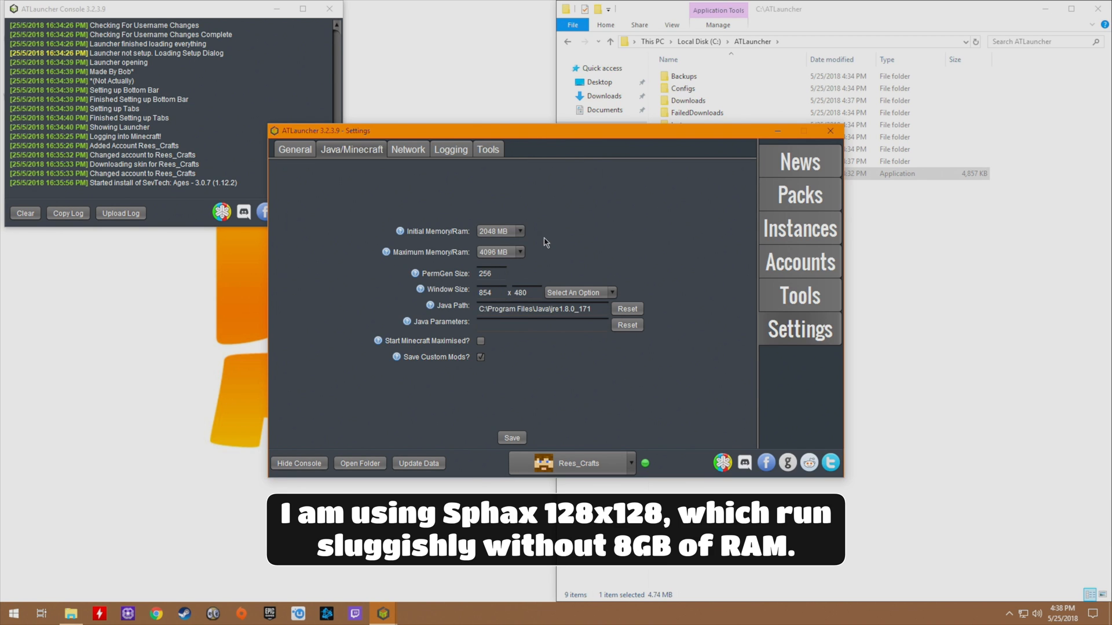
pyautogui.click(511, 438)
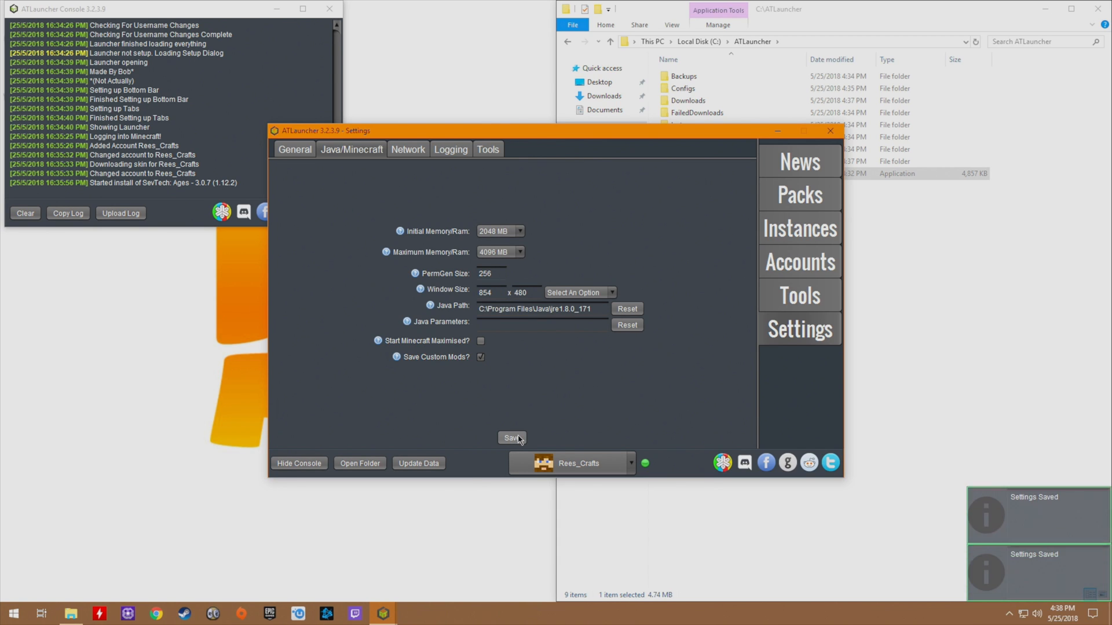
pyautogui.click(512, 438)
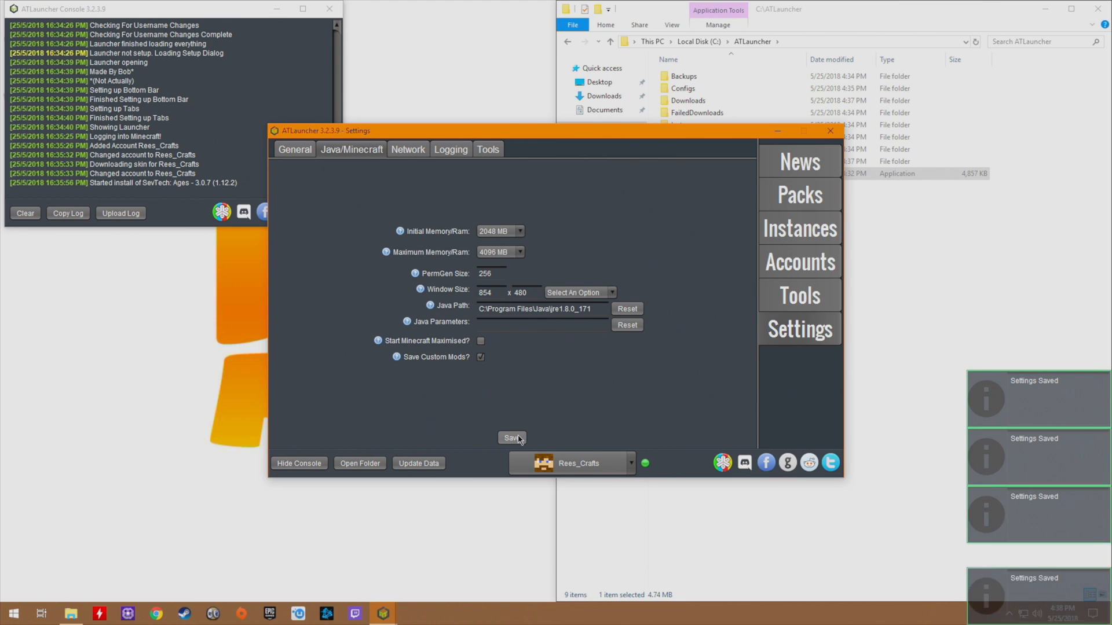
pyautogui.click(512, 438)
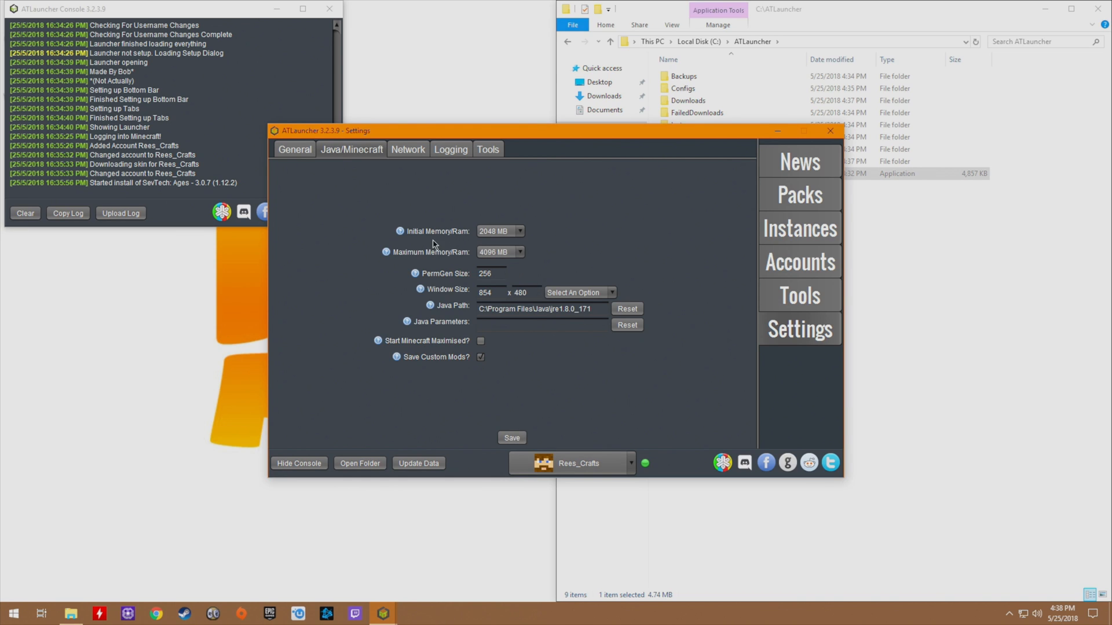
pyautogui.moveTo(531, 255)
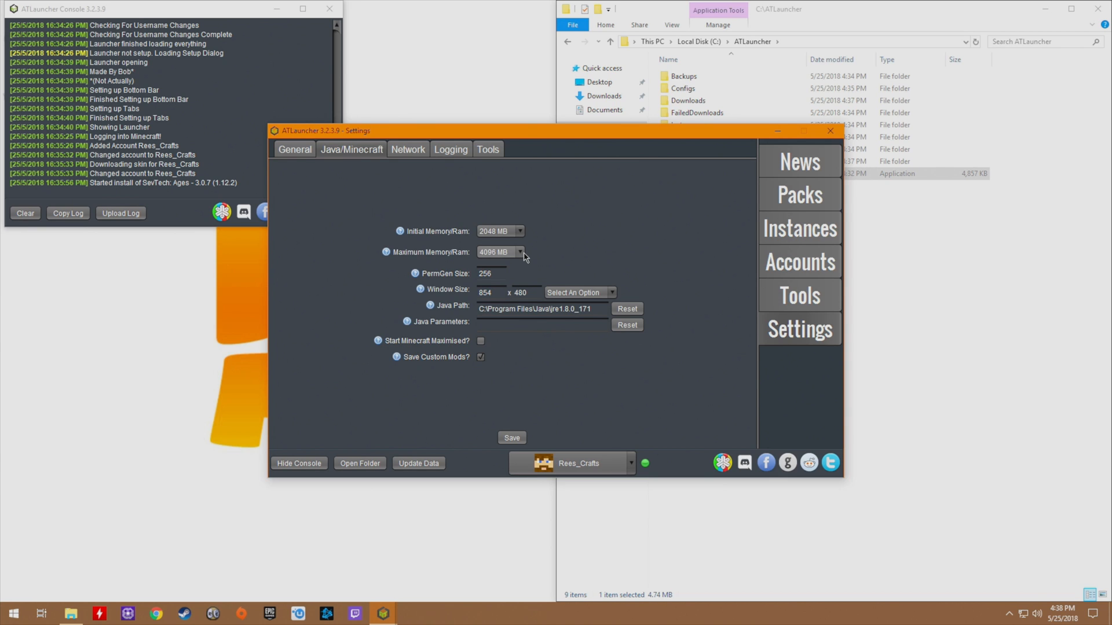
pyautogui.moveTo(528, 255)
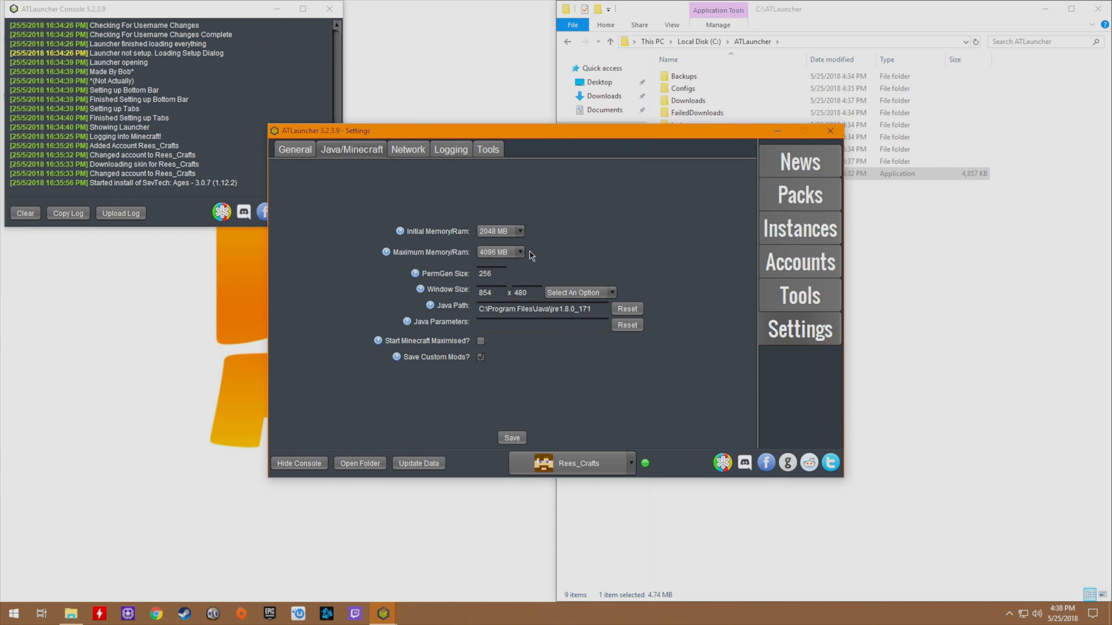
pyautogui.moveTo(537, 246)
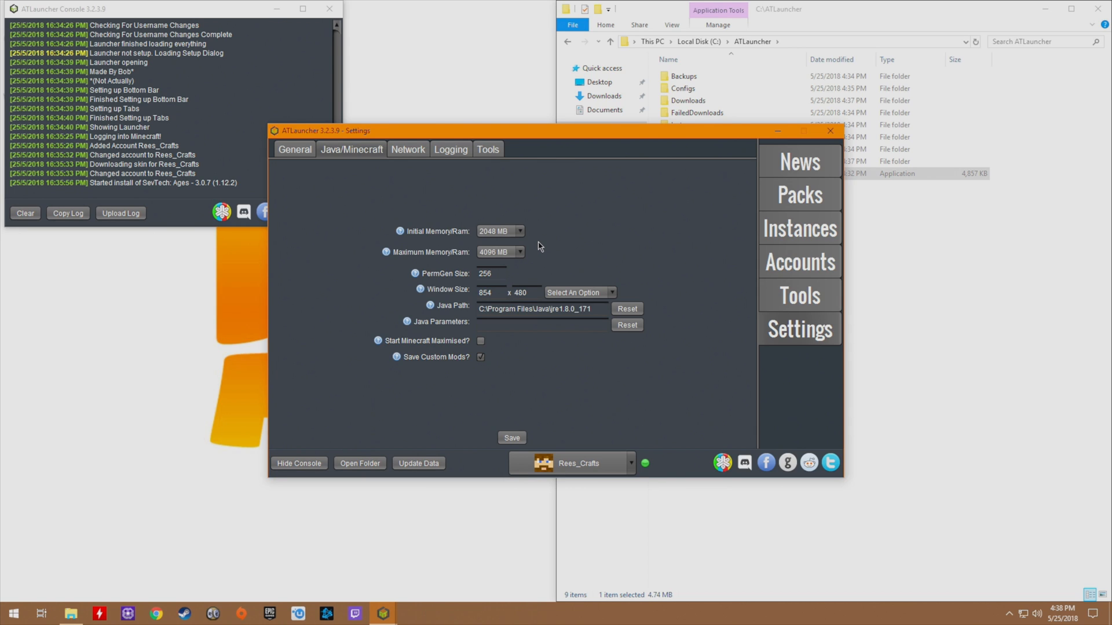
pyautogui.moveTo(537, 246)
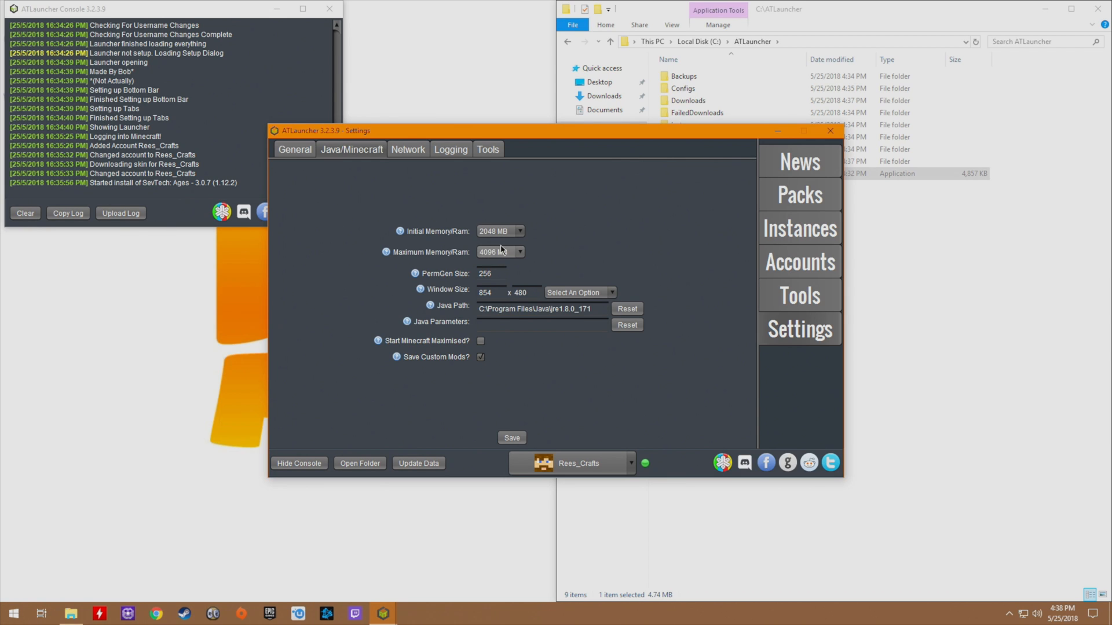
# Play the SevTech: Ages instance until Minecraft 1.12.2's title screen loads with 258 mods.
pyautogui.click(799, 228)
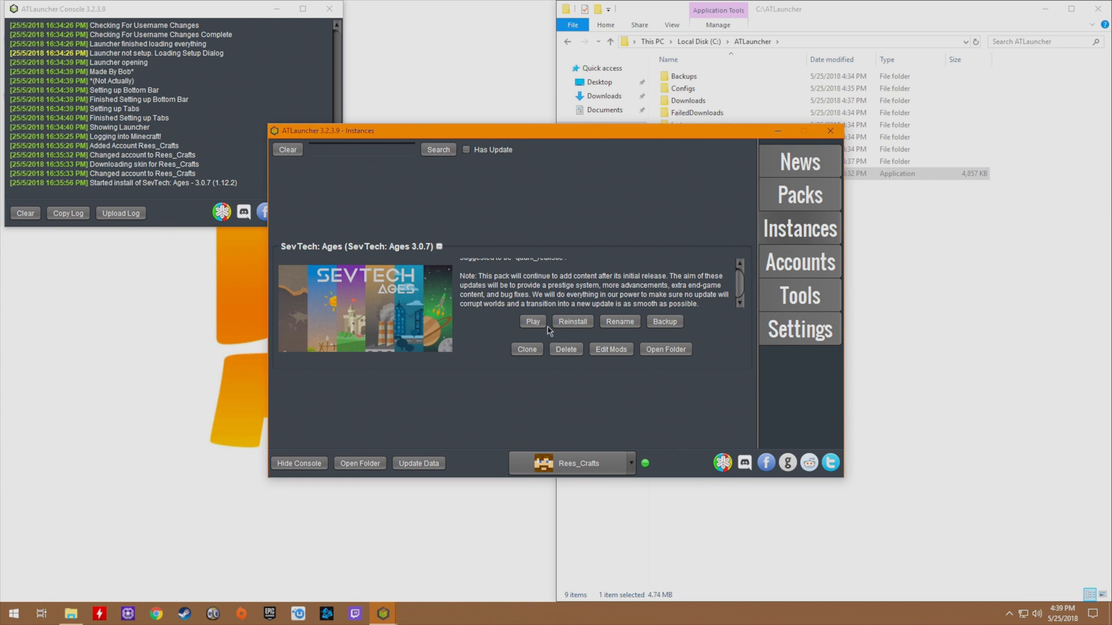
pyautogui.click(533, 321)
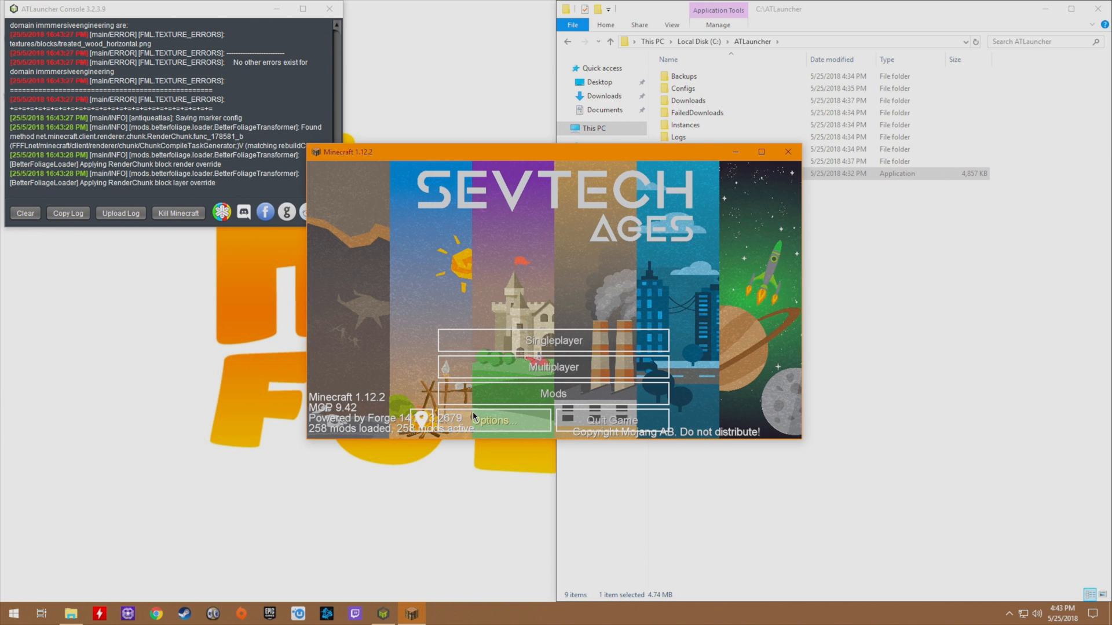
# Change Brightness in Minecraft's Video Settings from Moody to Bright.
pyautogui.click(514, 420)
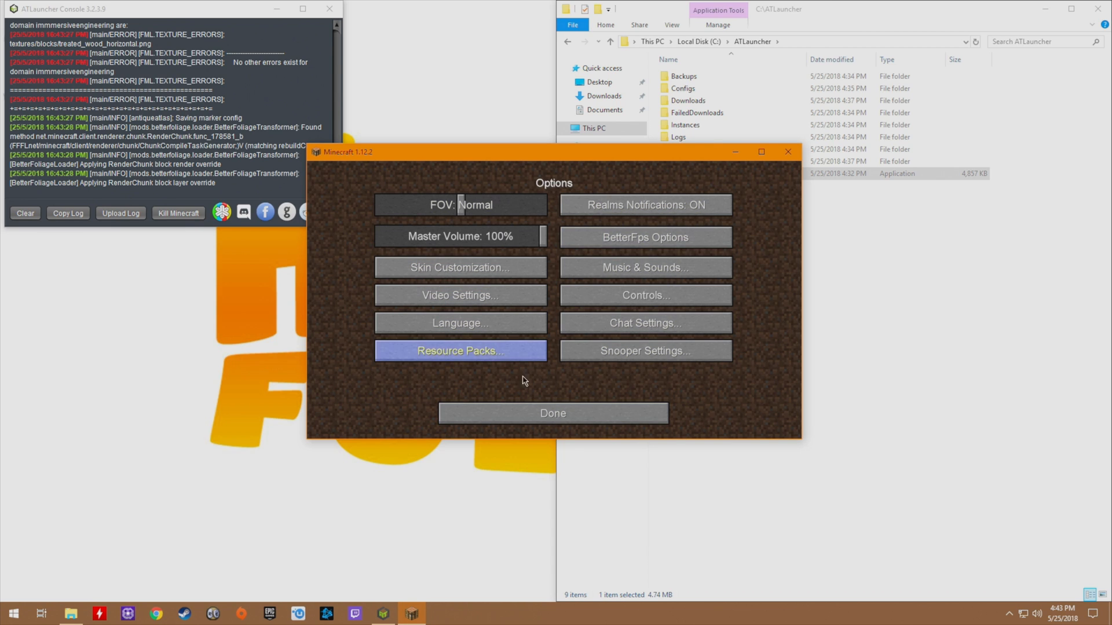
pyautogui.moveTo(644, 237)
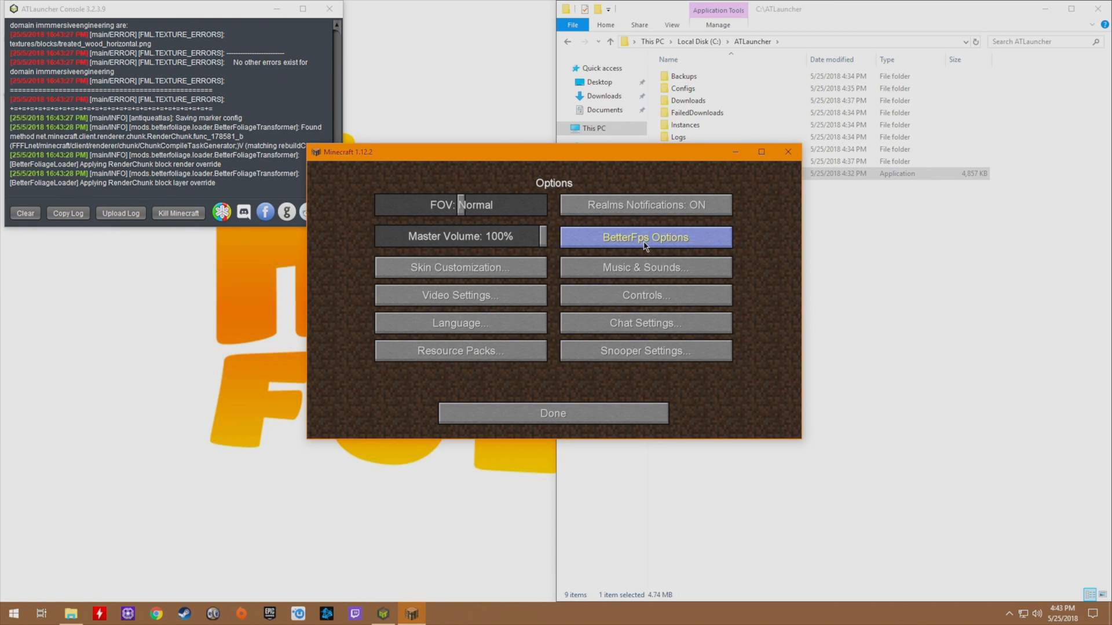
pyautogui.moveTo(691, 243)
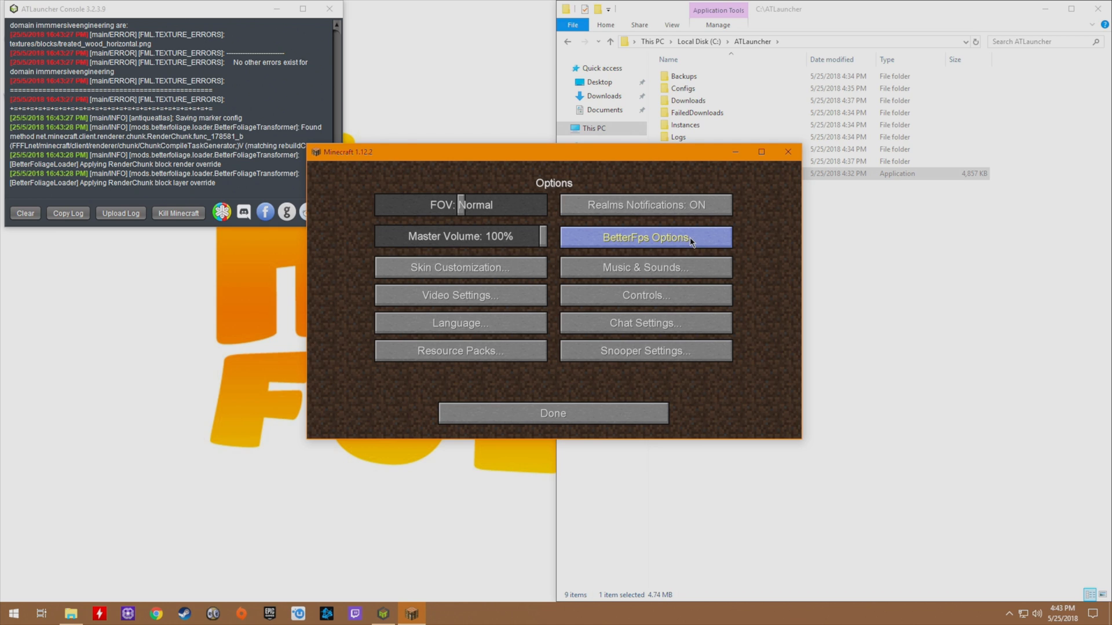
pyautogui.moveTo(459, 350)
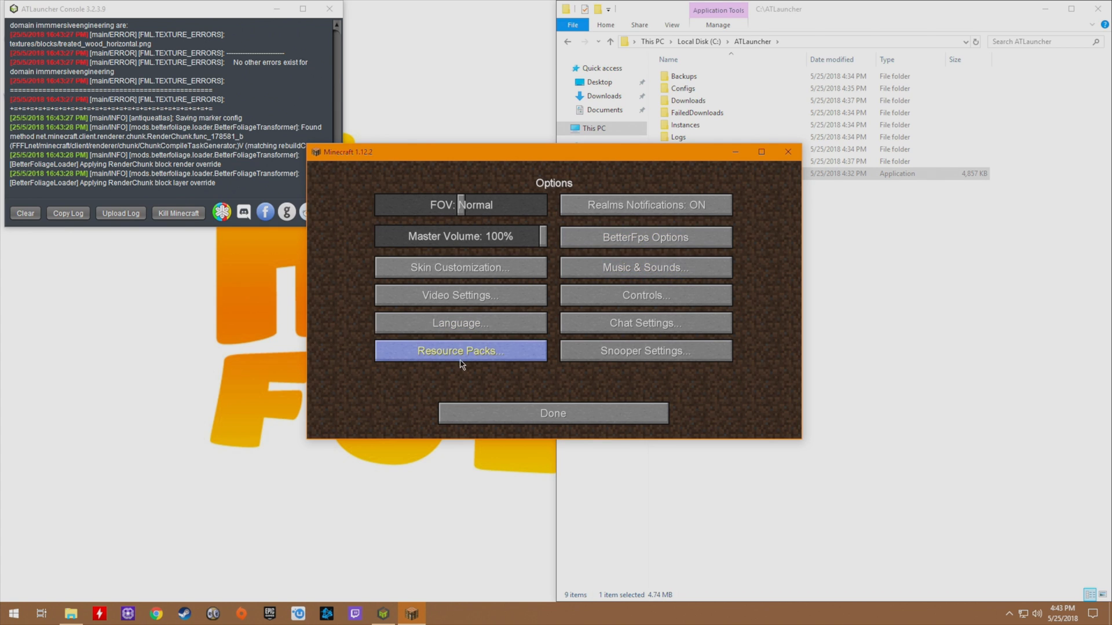
pyautogui.click(459, 294)
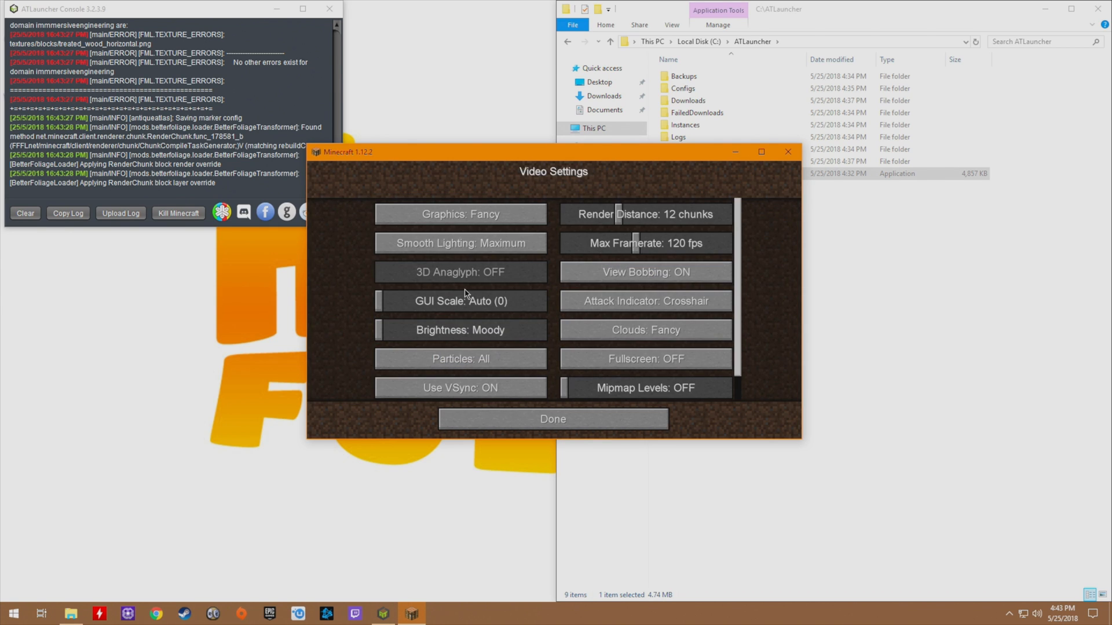
pyautogui.click(459, 330)
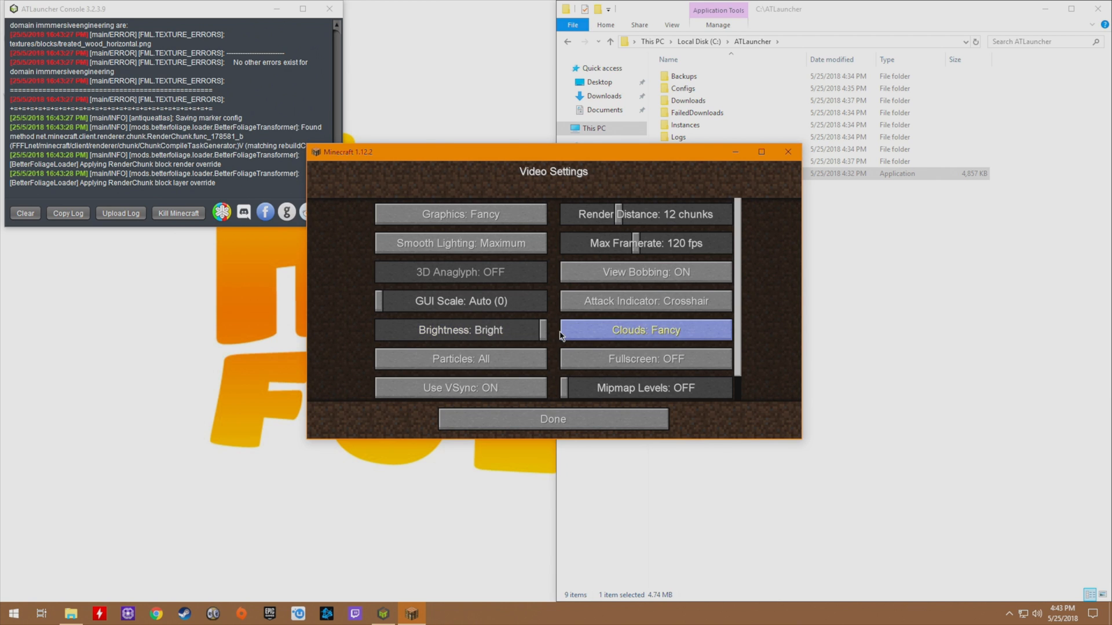
pyautogui.click(553, 418)
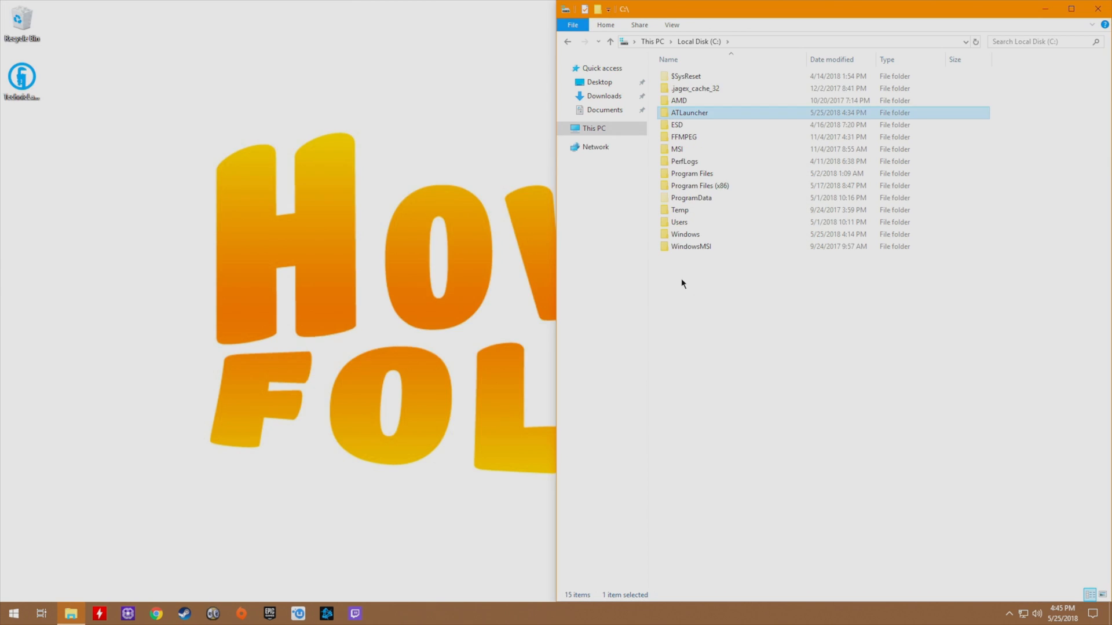
pyautogui.moveTo(960, 135)
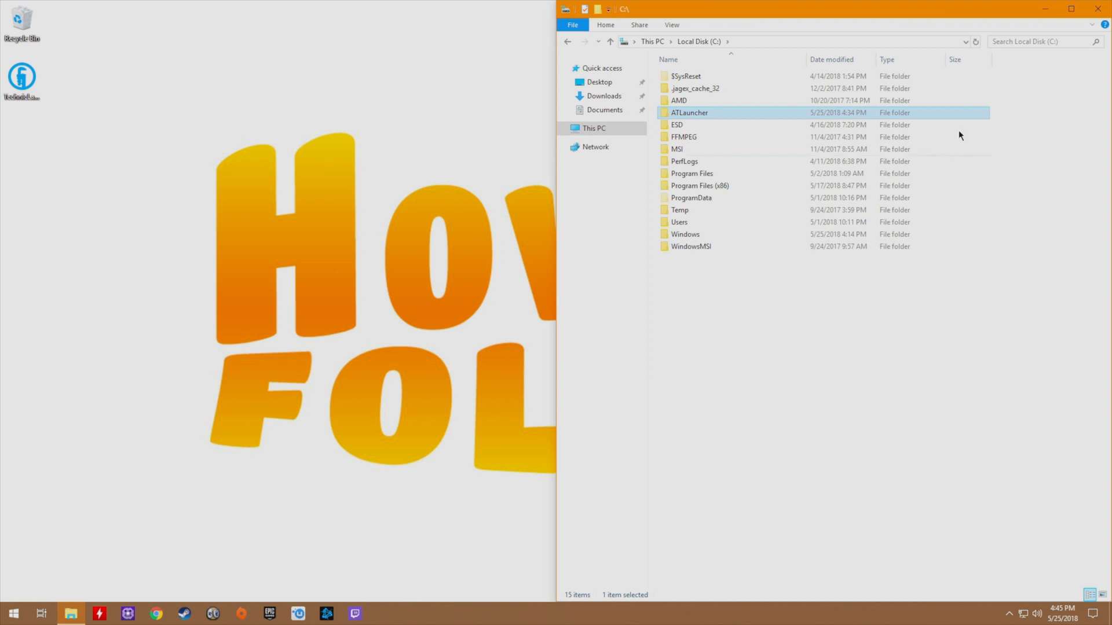
pyautogui.moveTo(688, 113)
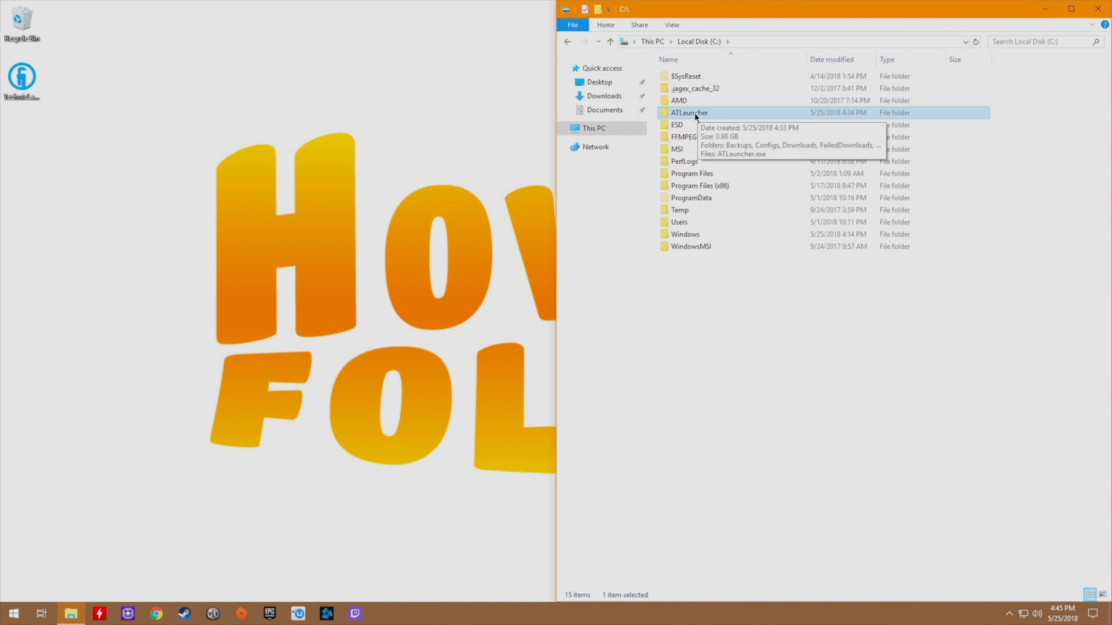
# Create a shortcut to C:\ATLauncher\ATLauncher.exe and place it on the desktop as 'ATLauncher'.
pyautogui.doubleClick(688, 113)
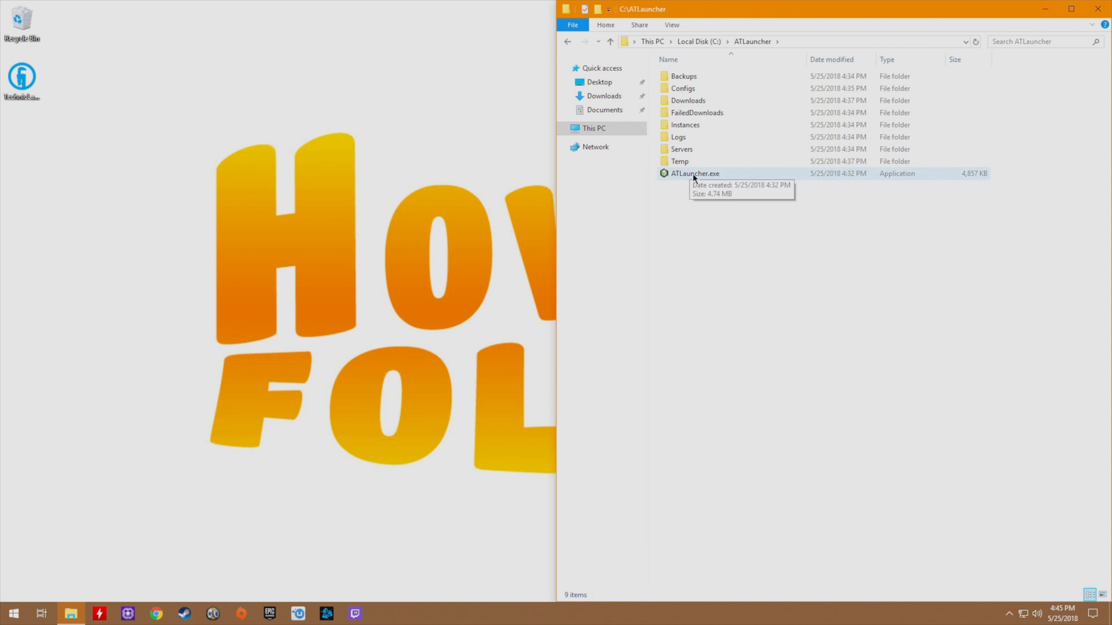
pyautogui.rightClick(694, 174)
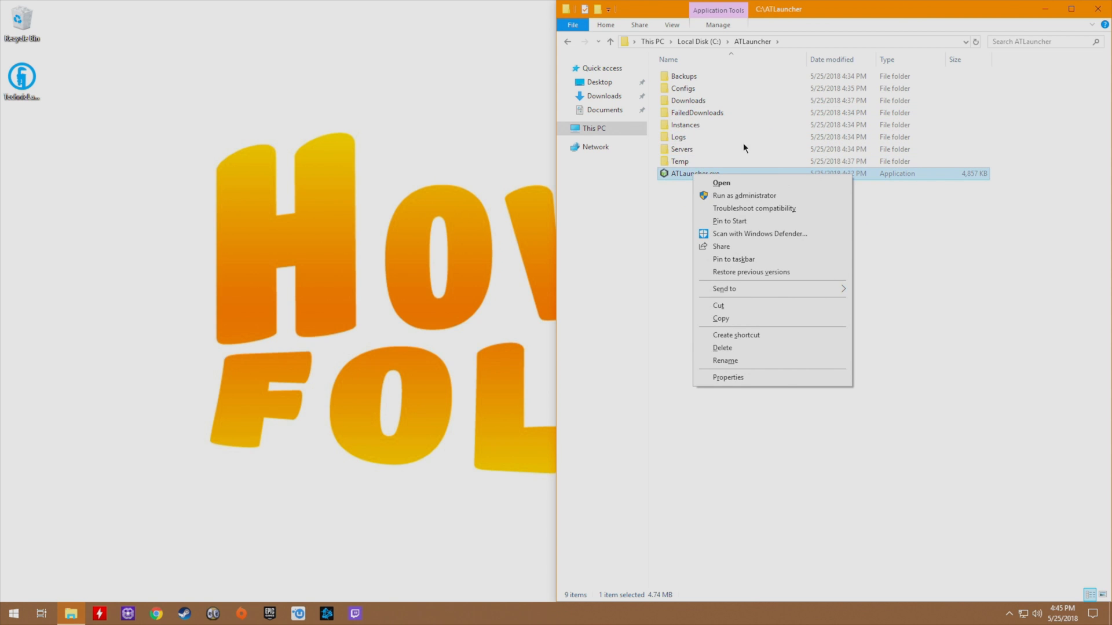
pyautogui.click(736, 335)
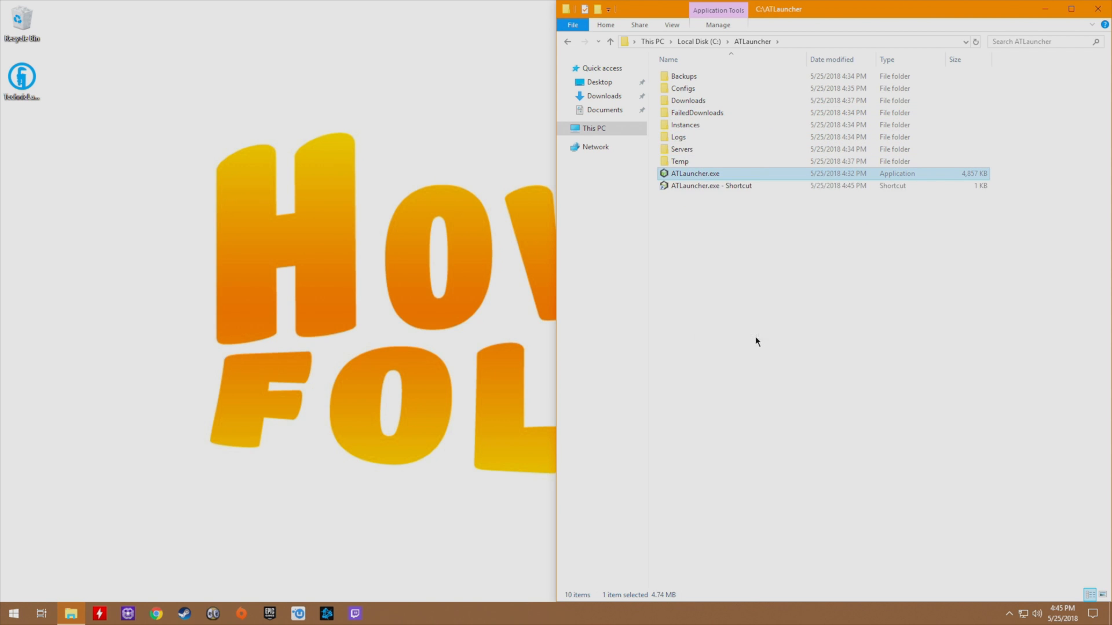
pyautogui.click(710, 185)
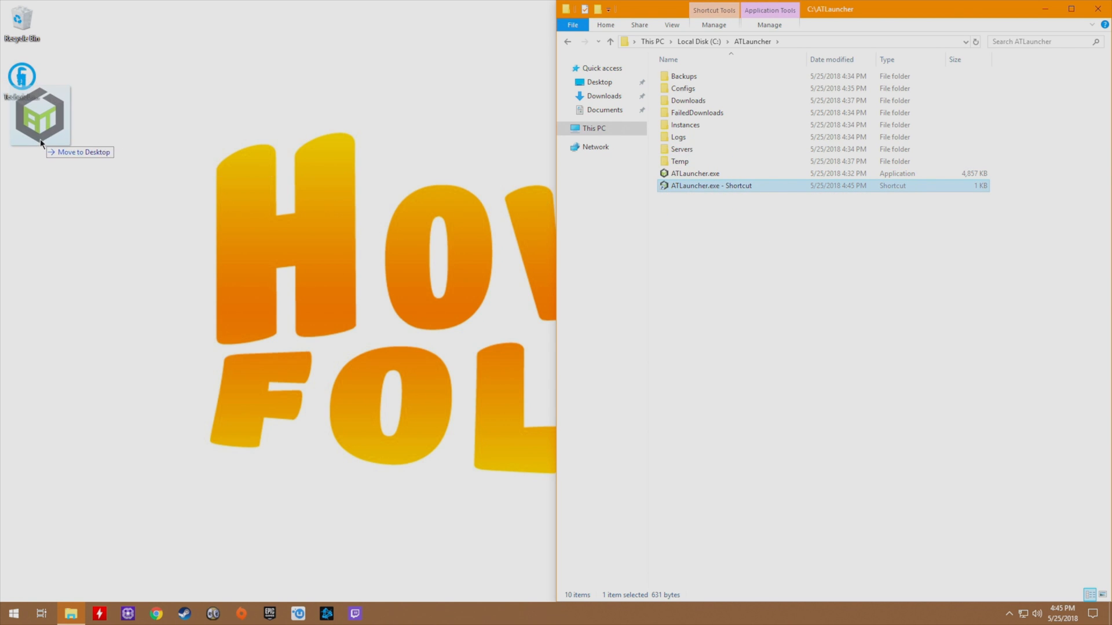
pyautogui.moveTo(709, 185); pyautogui.dragTo(28, 142)
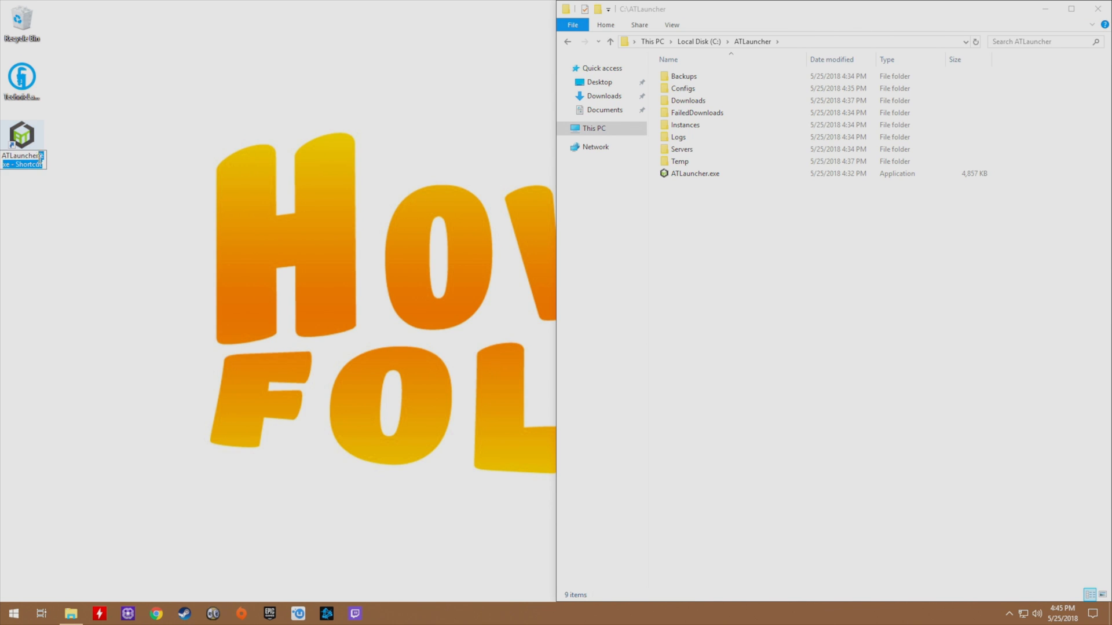
pyautogui.click(56, 180)
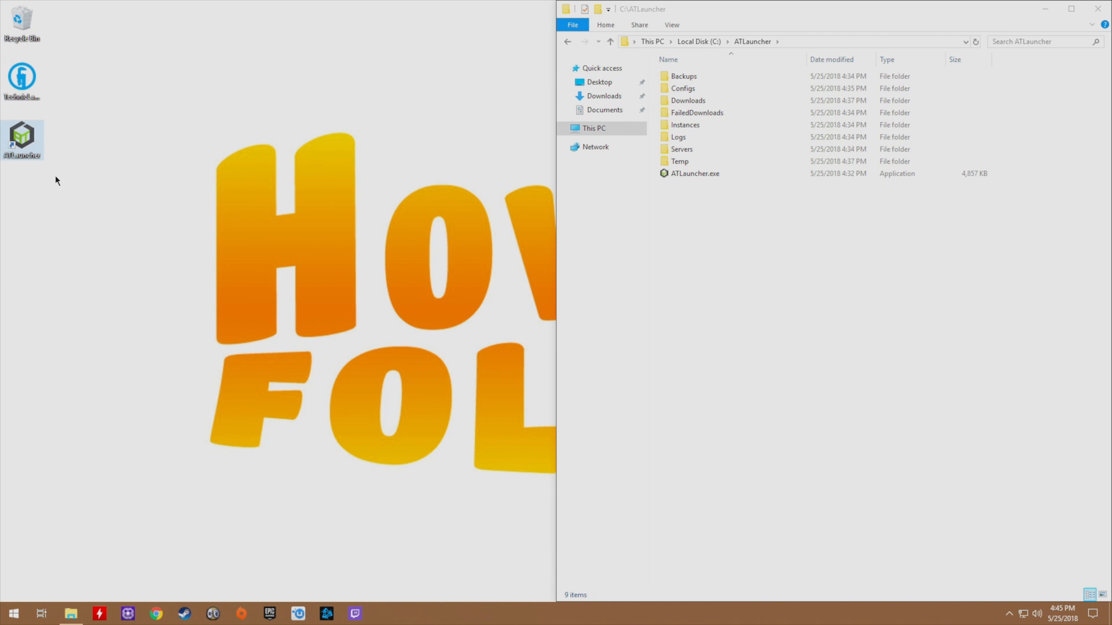
pyautogui.moveTo(298, 161)
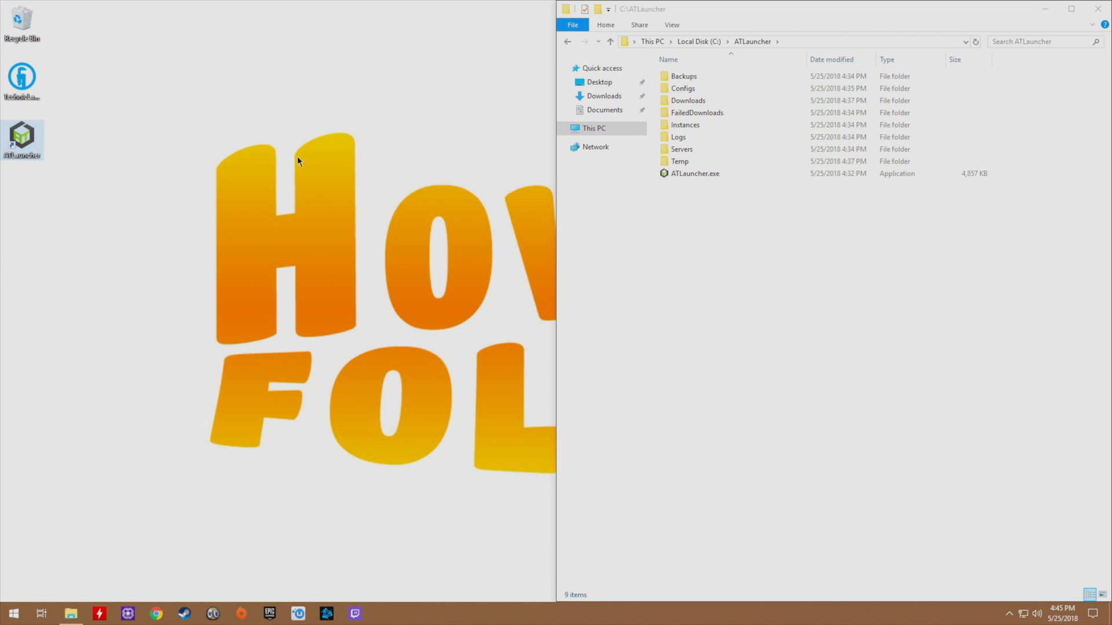